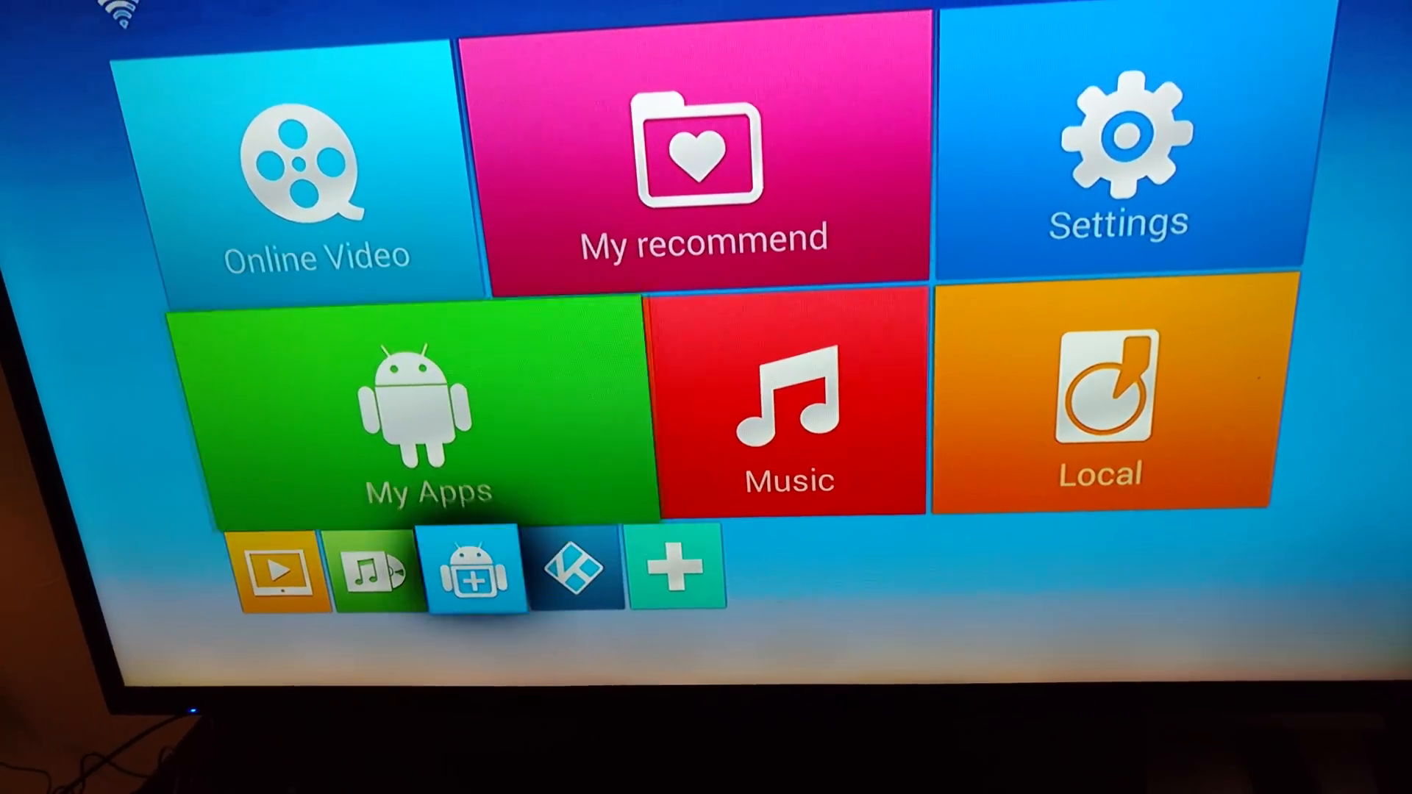
Step: Launch Kodi from the launcher and start adding a new source in the File manager
key("right")
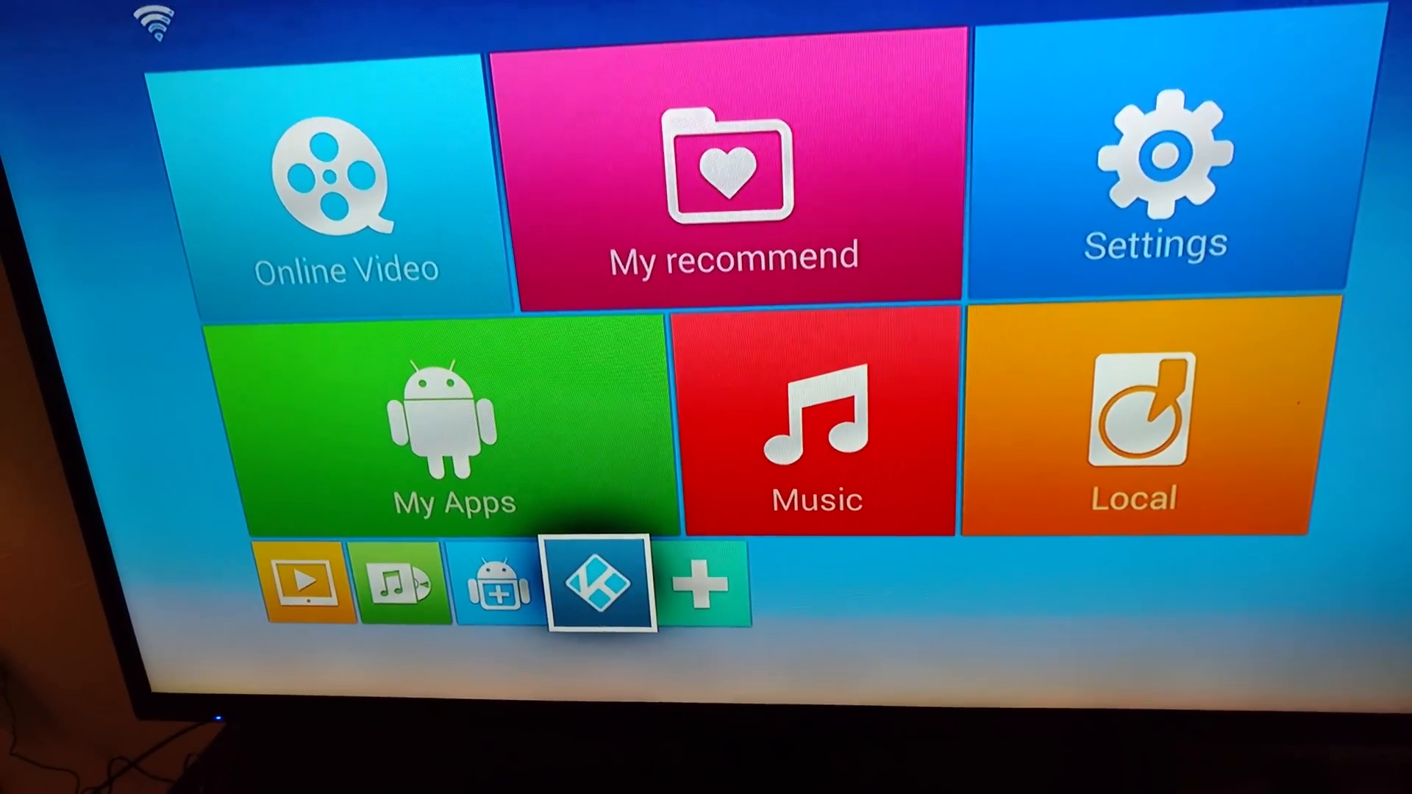
left_click(593, 581)
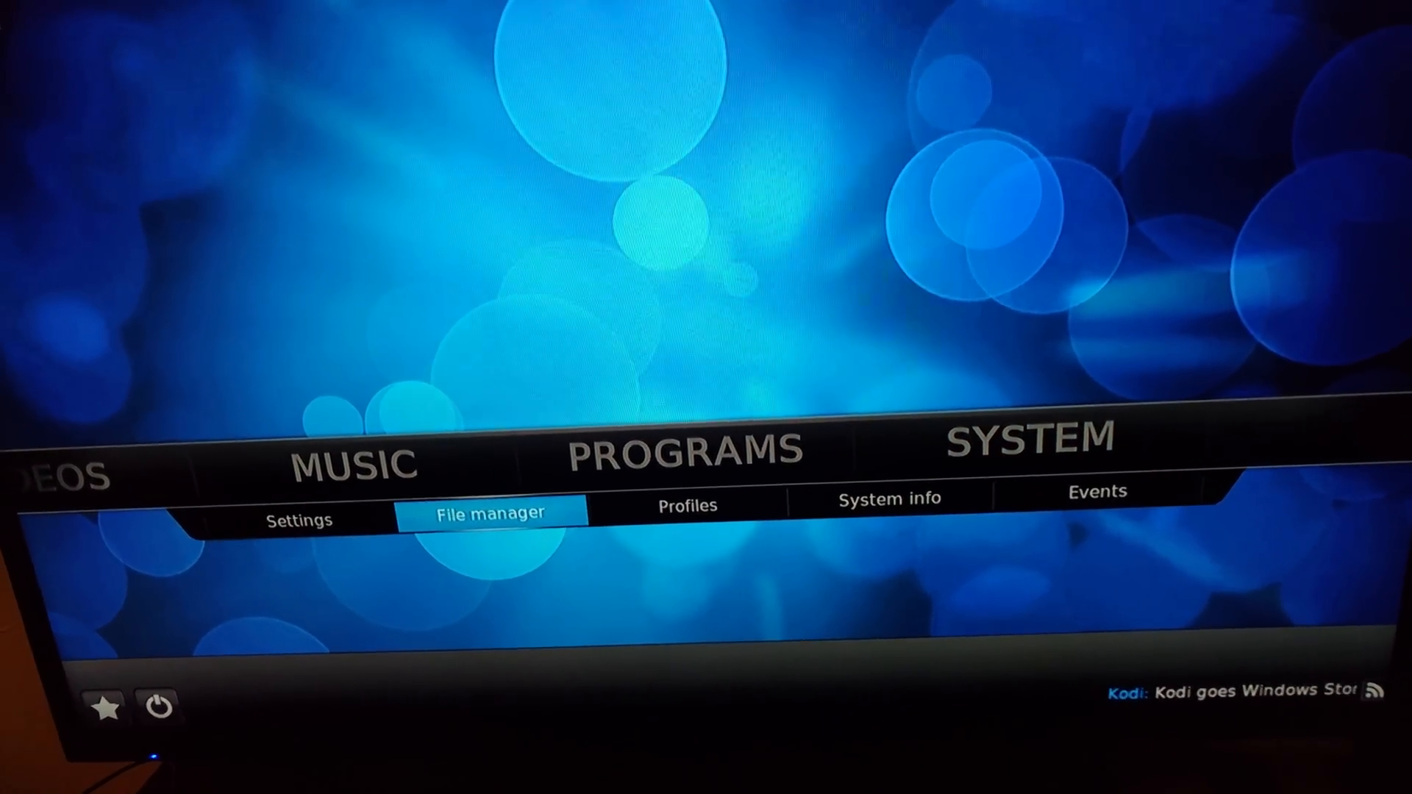
left_click(488, 512)
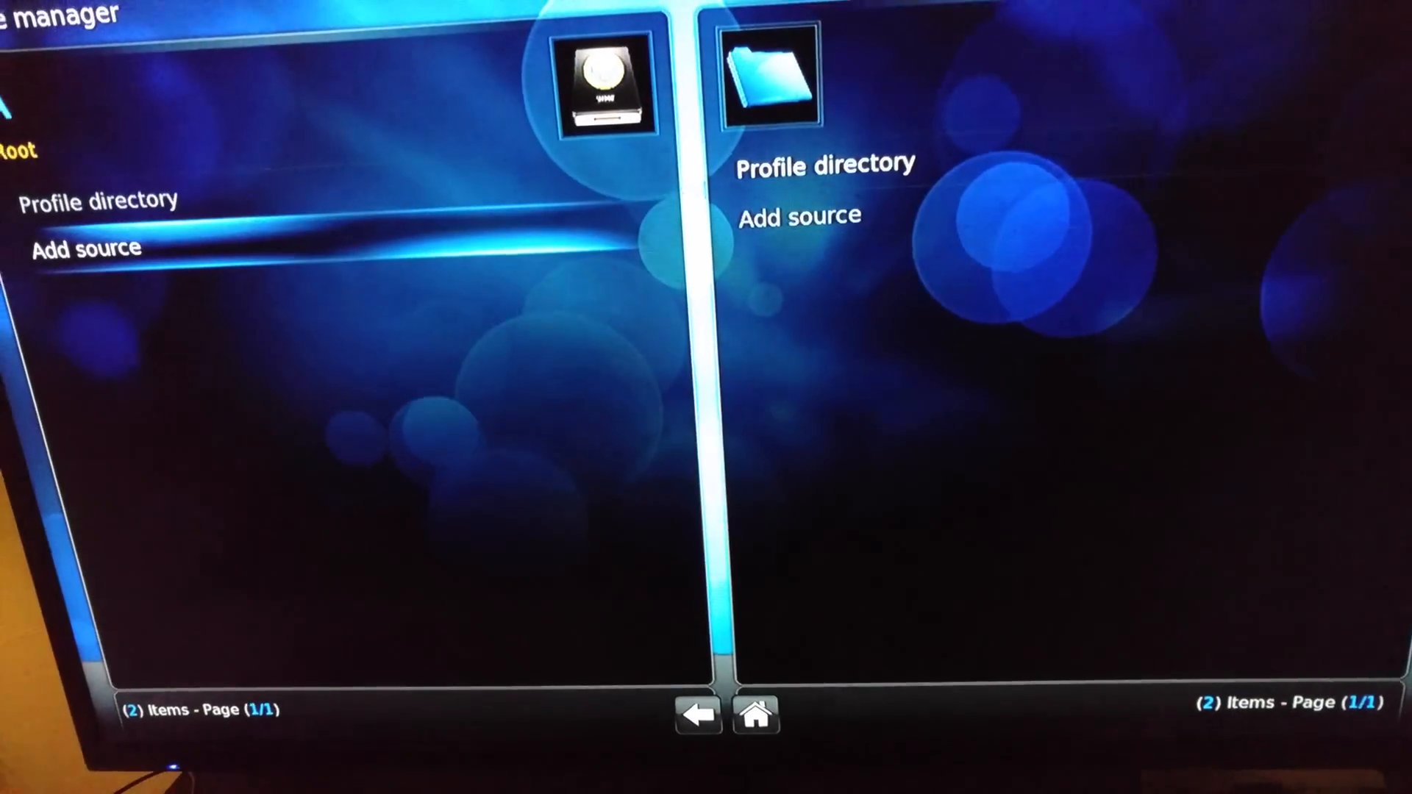
left_click(85, 247)
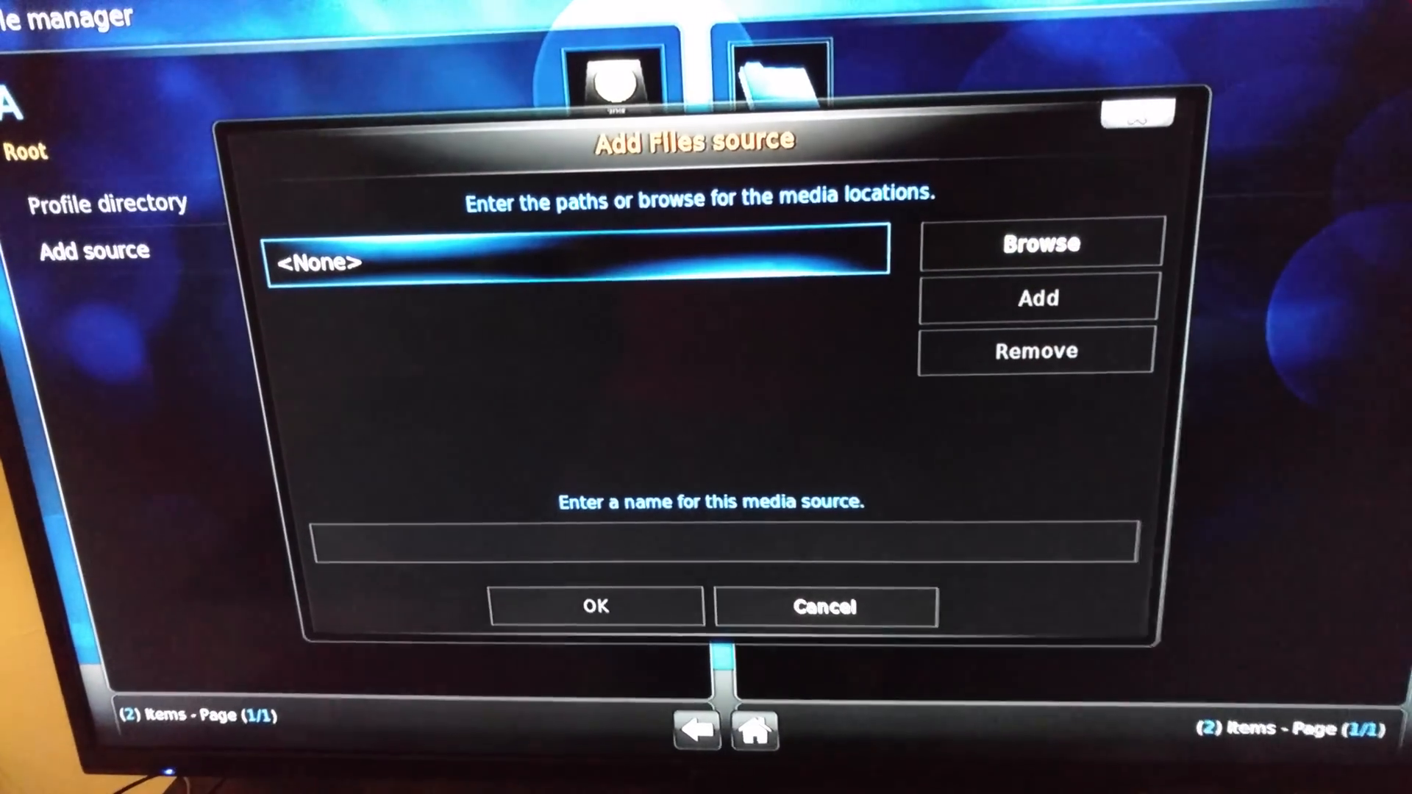
left_click(581, 262)
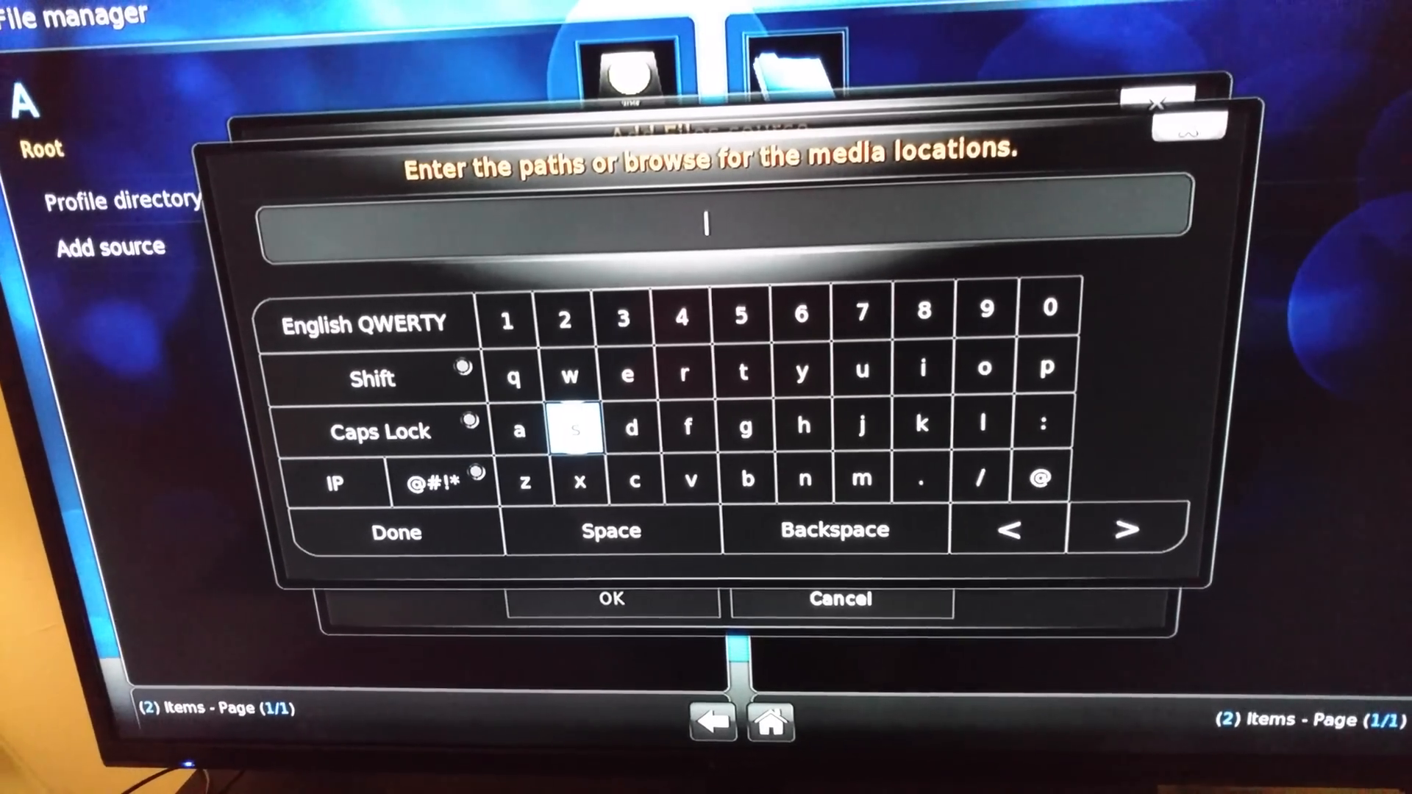
left_click(773, 425)
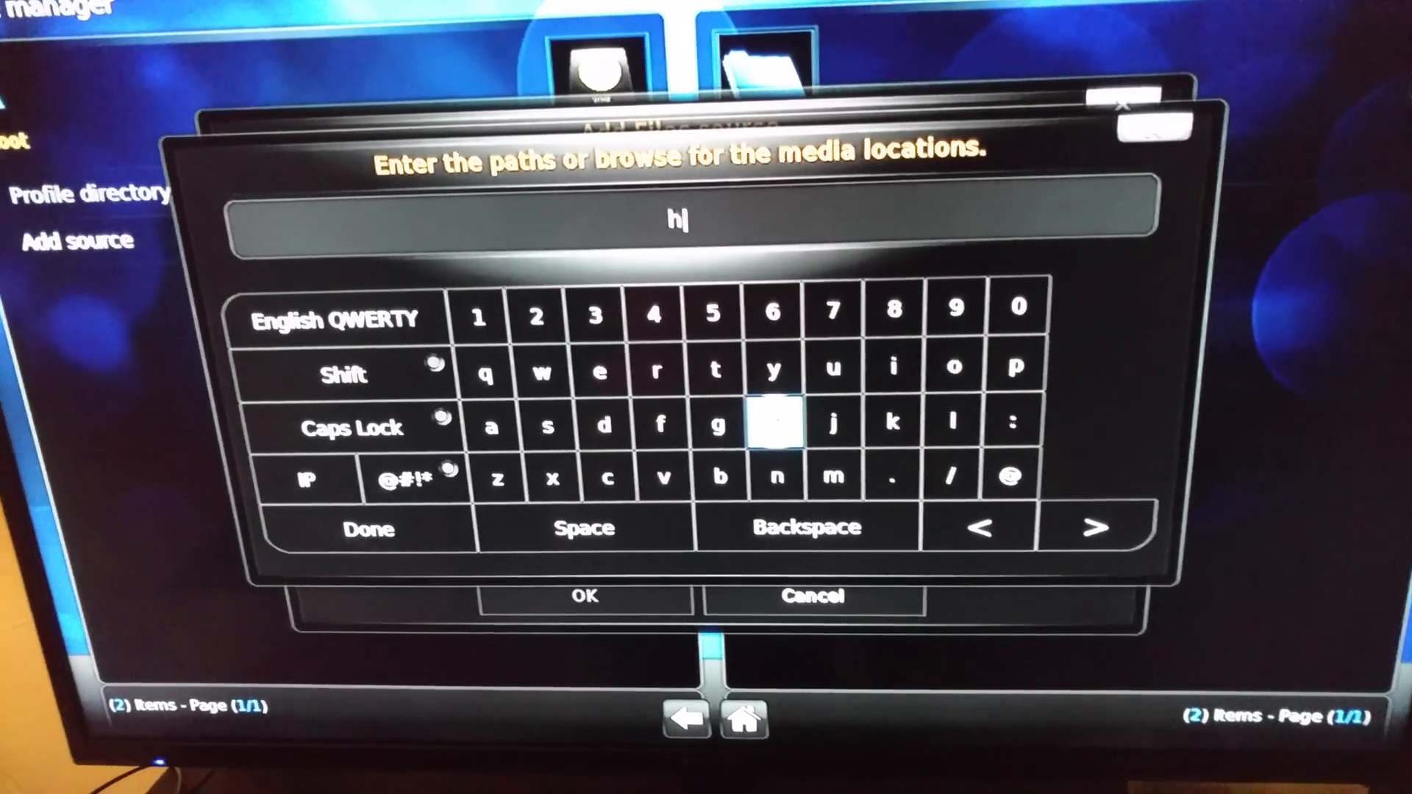
left_click(715, 372)
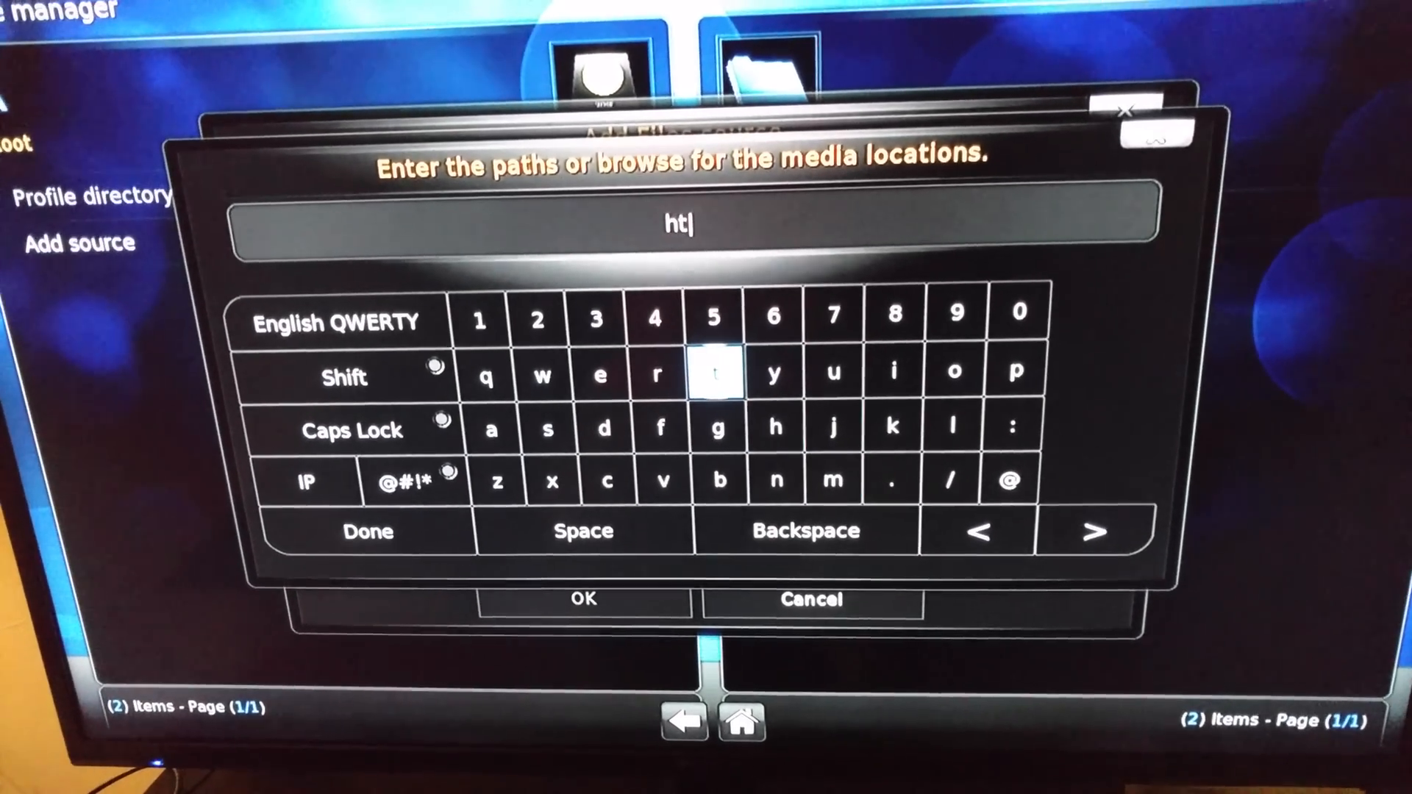
left_click(716, 372)
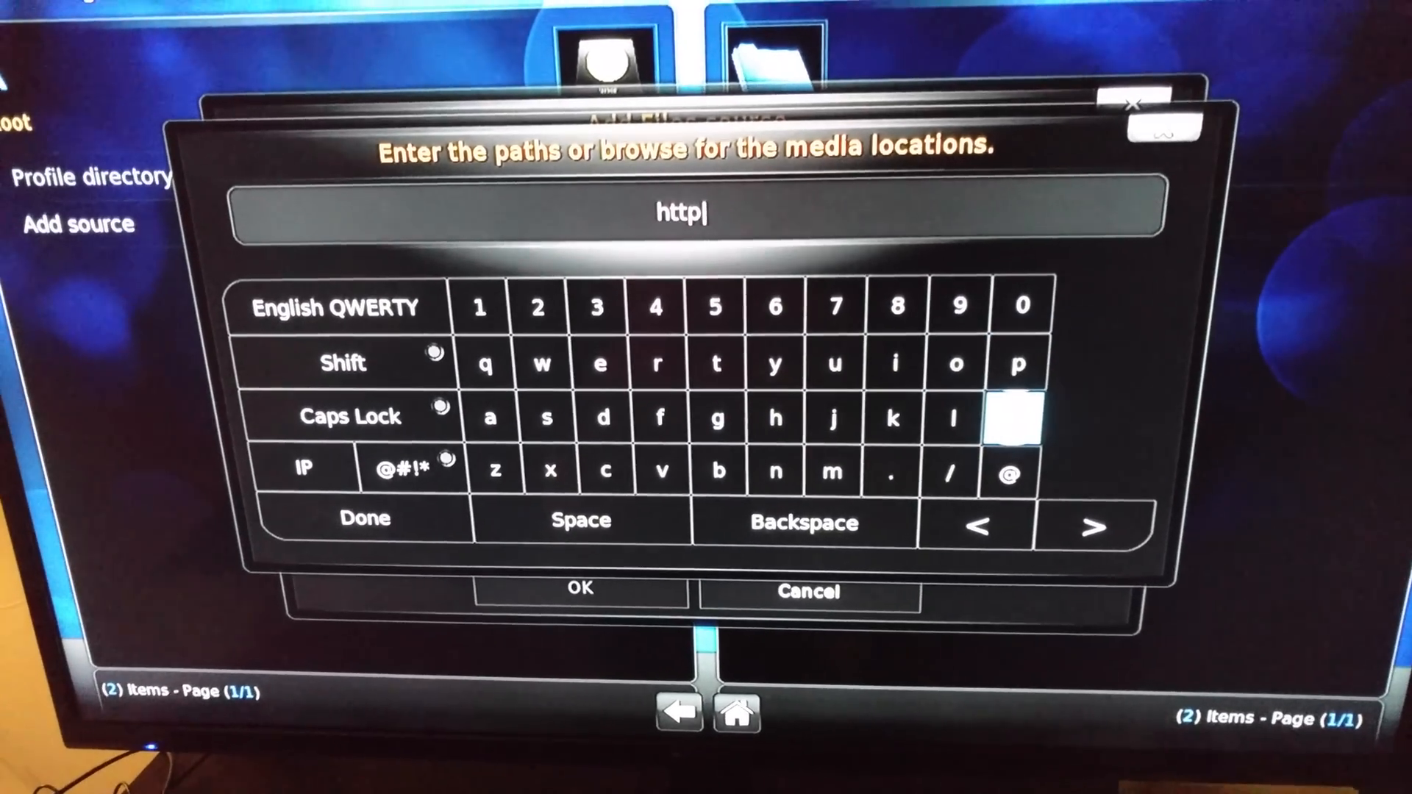
left_click(1016, 416)
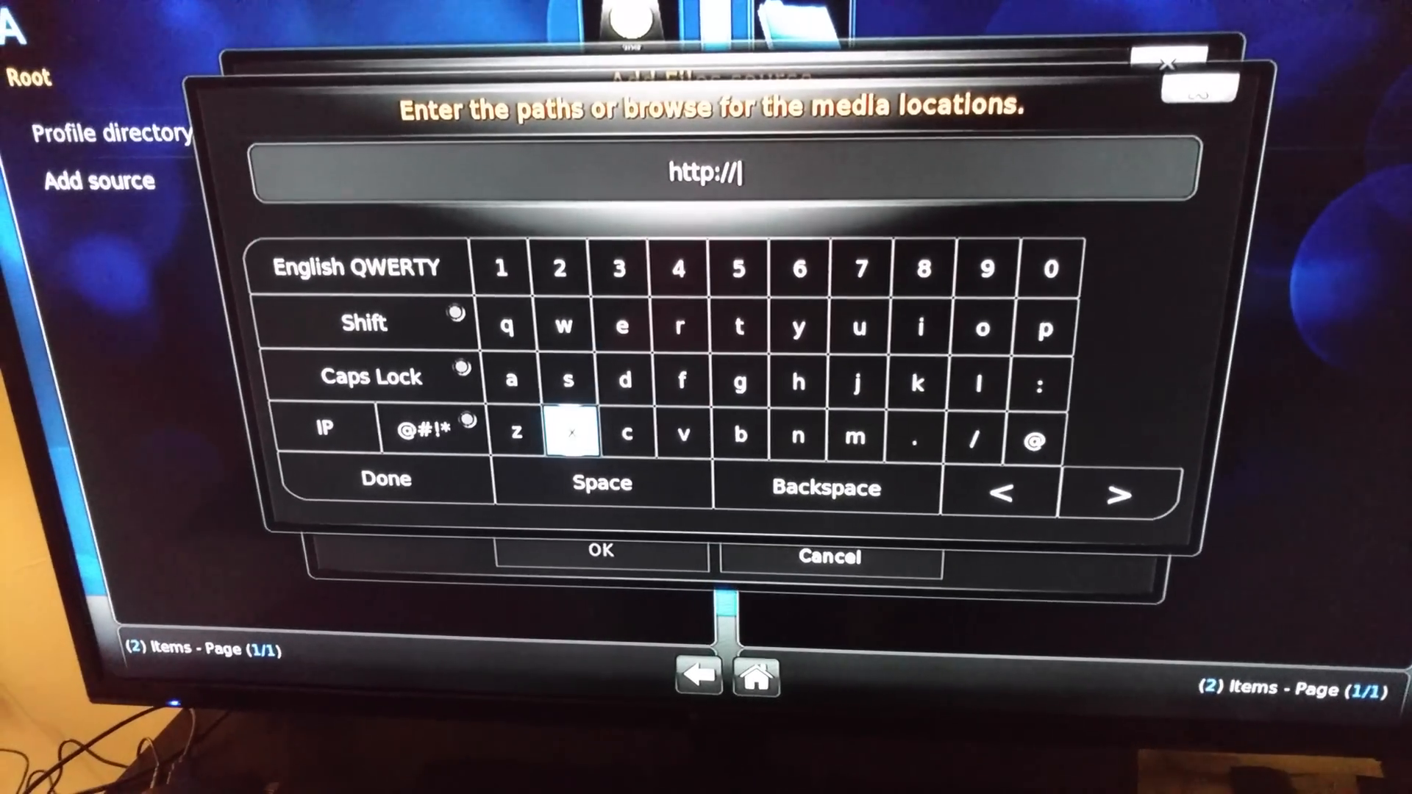
left_click(511, 381)
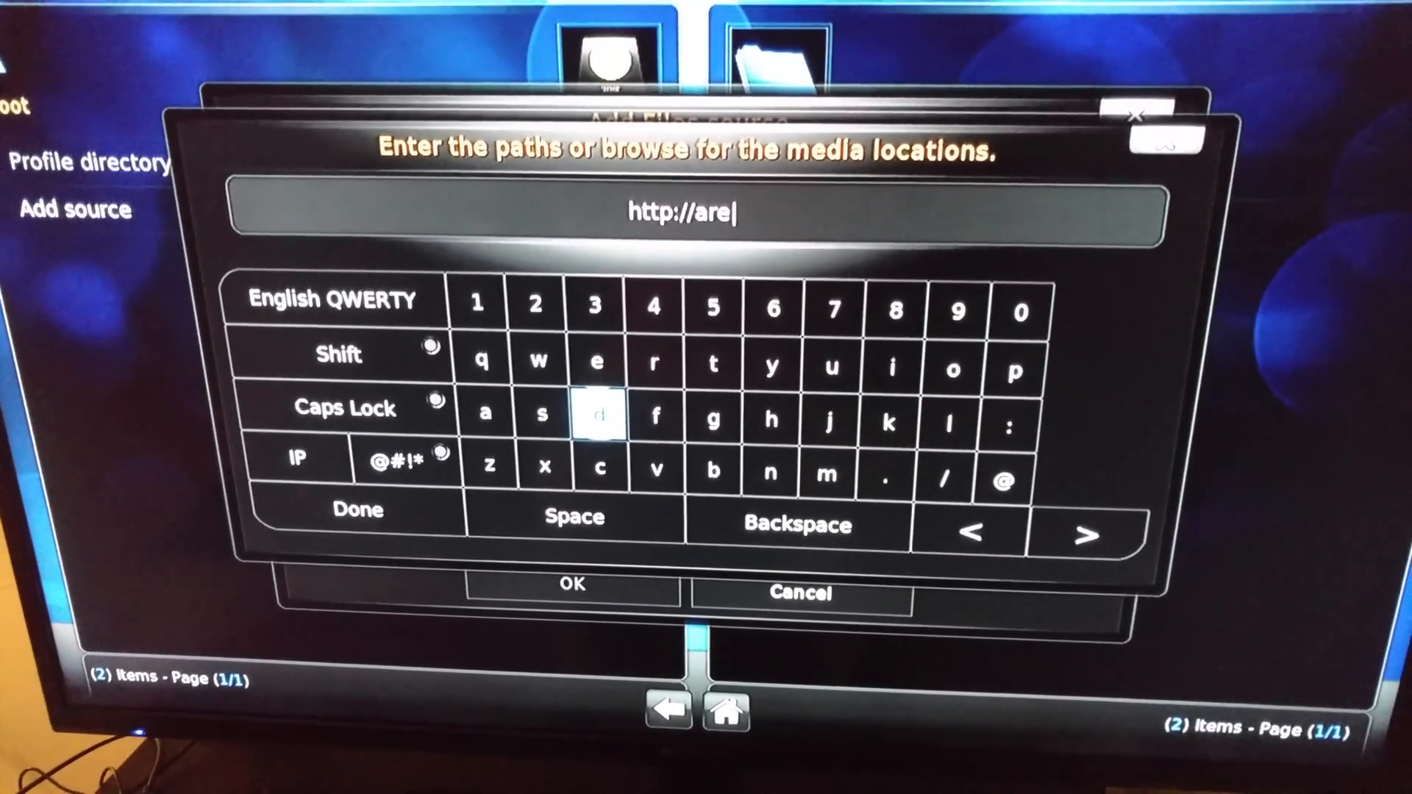
left_click(543, 415)
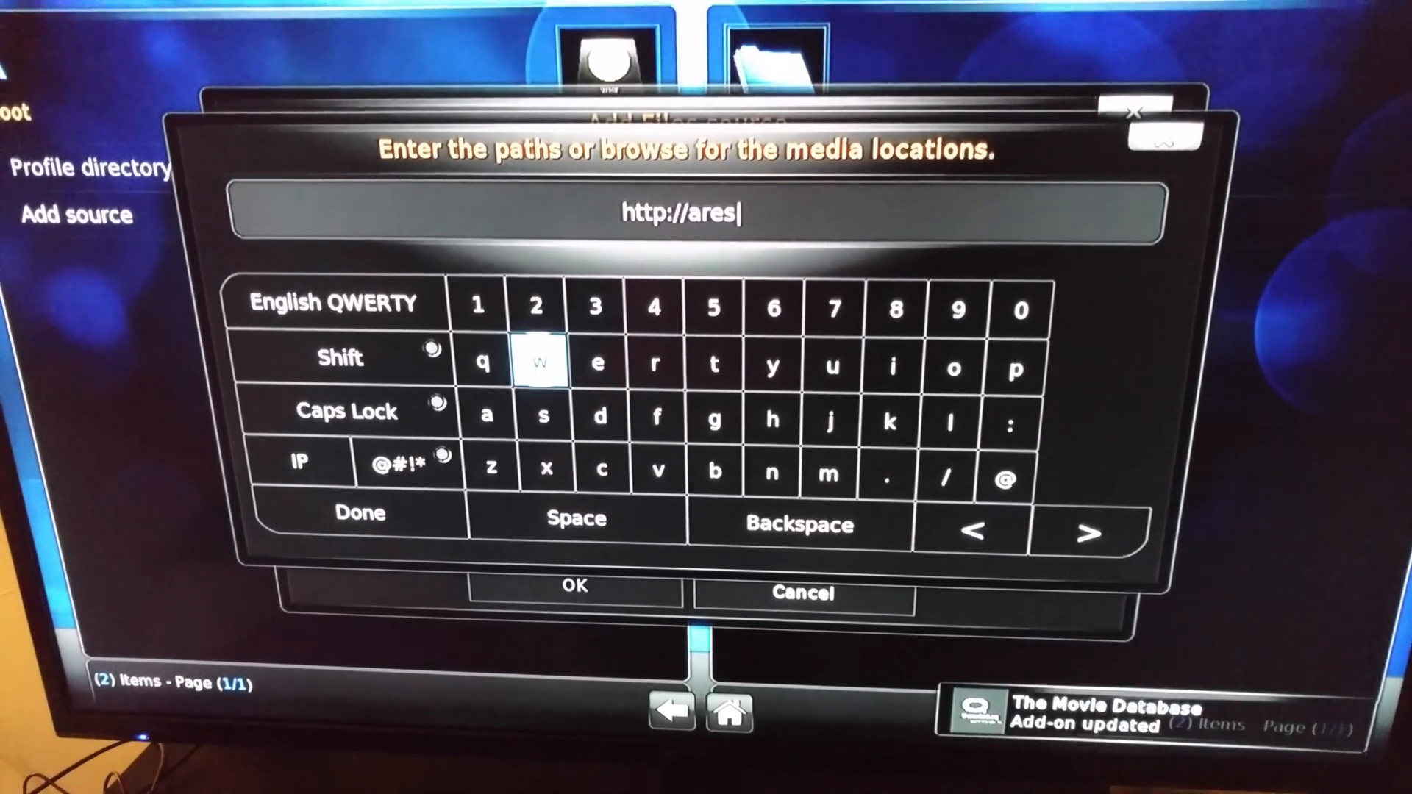
left_click(536, 368)
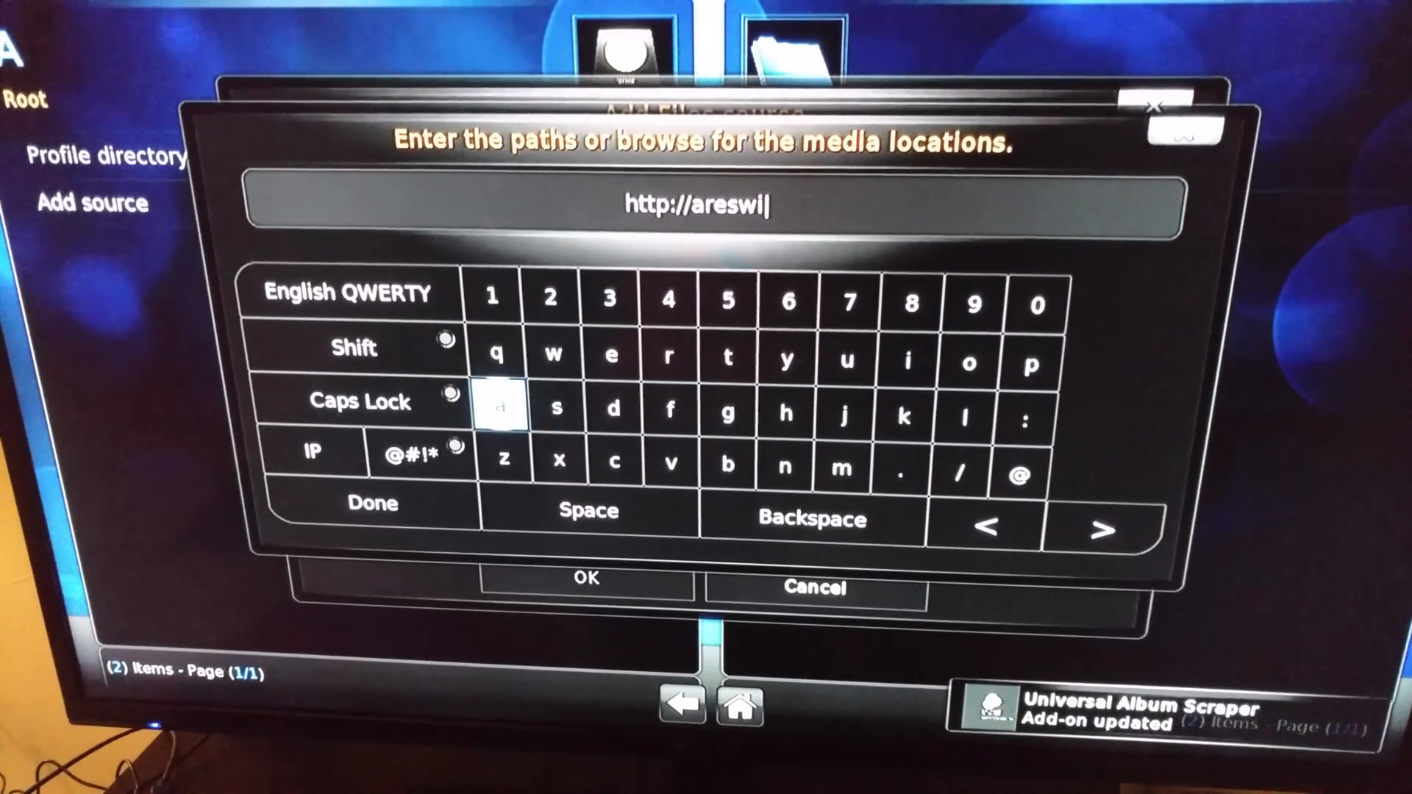
left_click(503, 459)
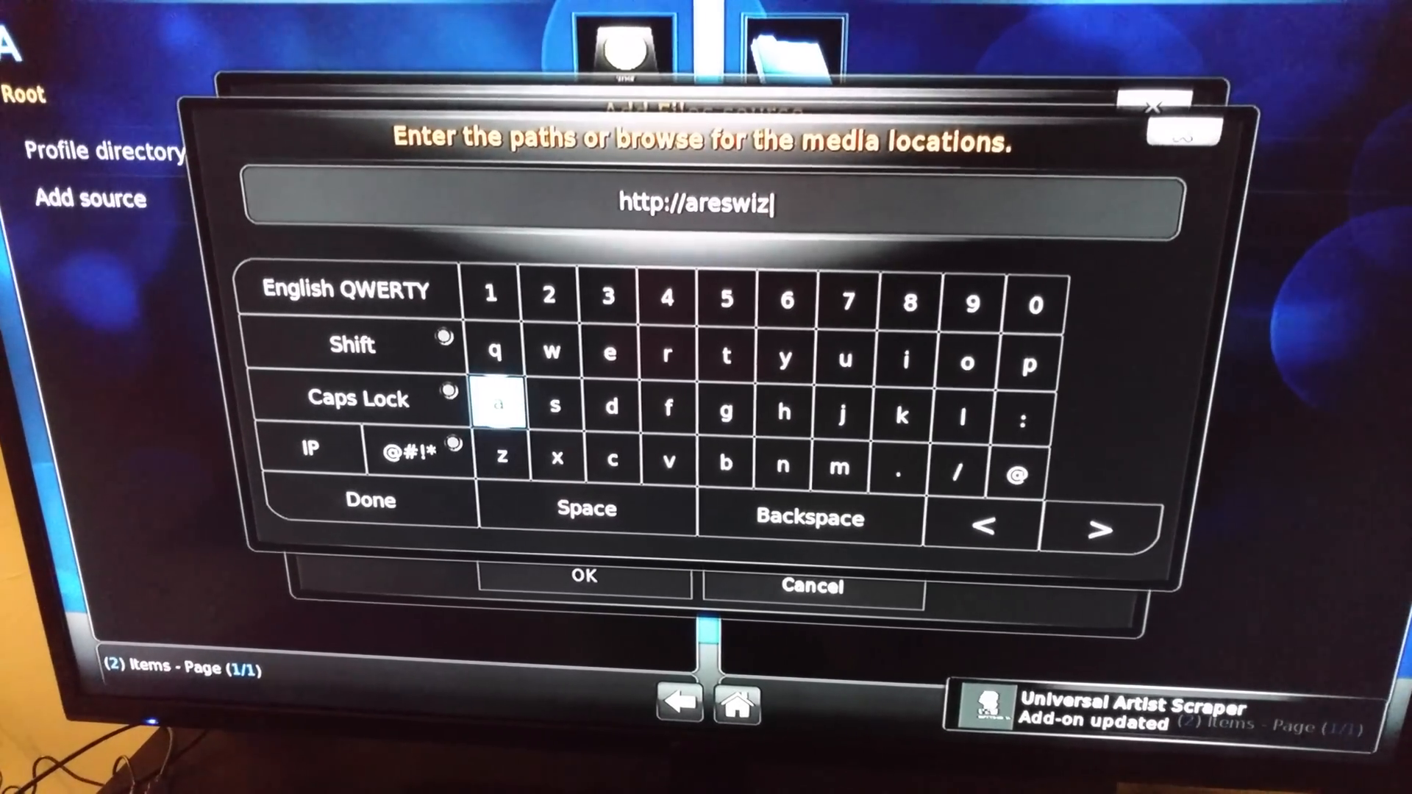
left_click(500, 407)
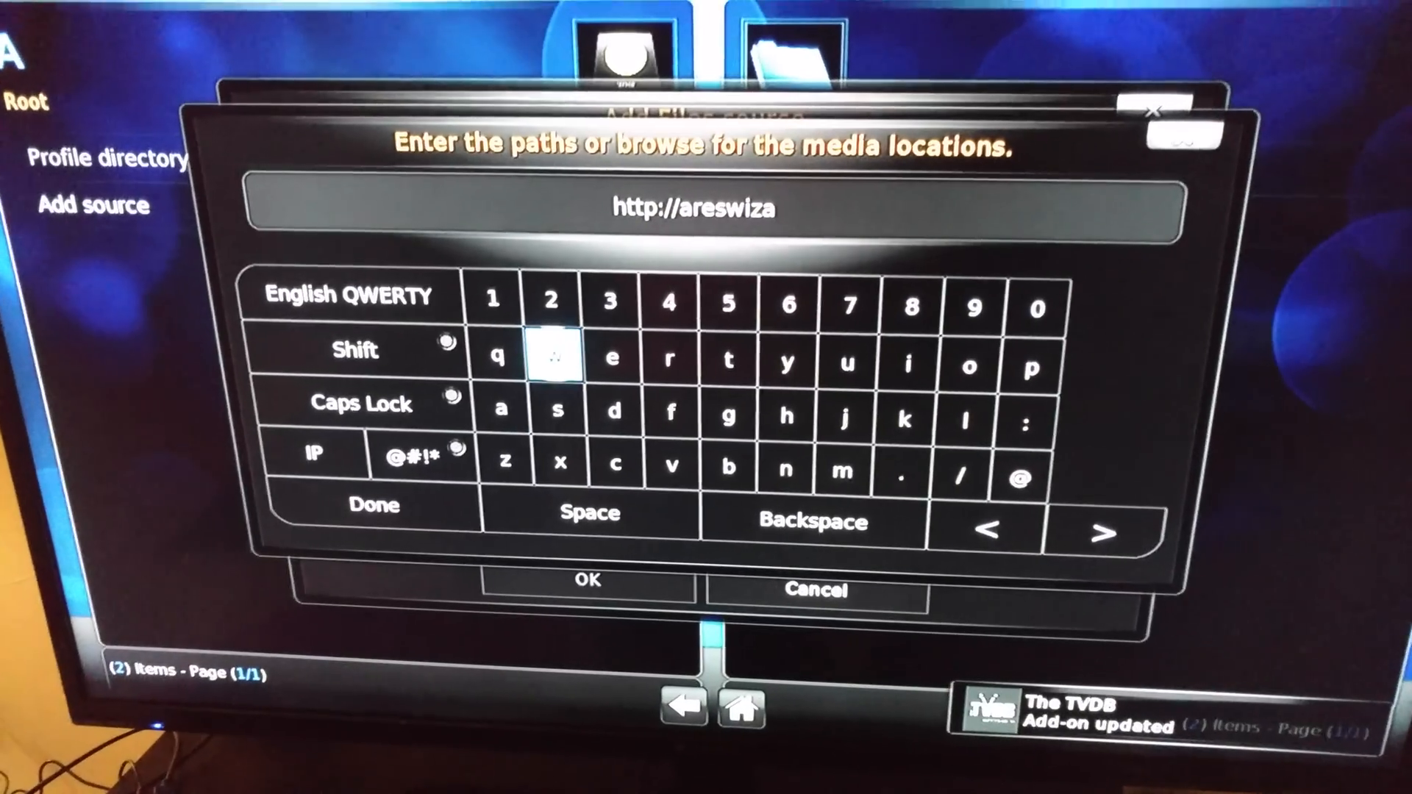
left_click(672, 354)
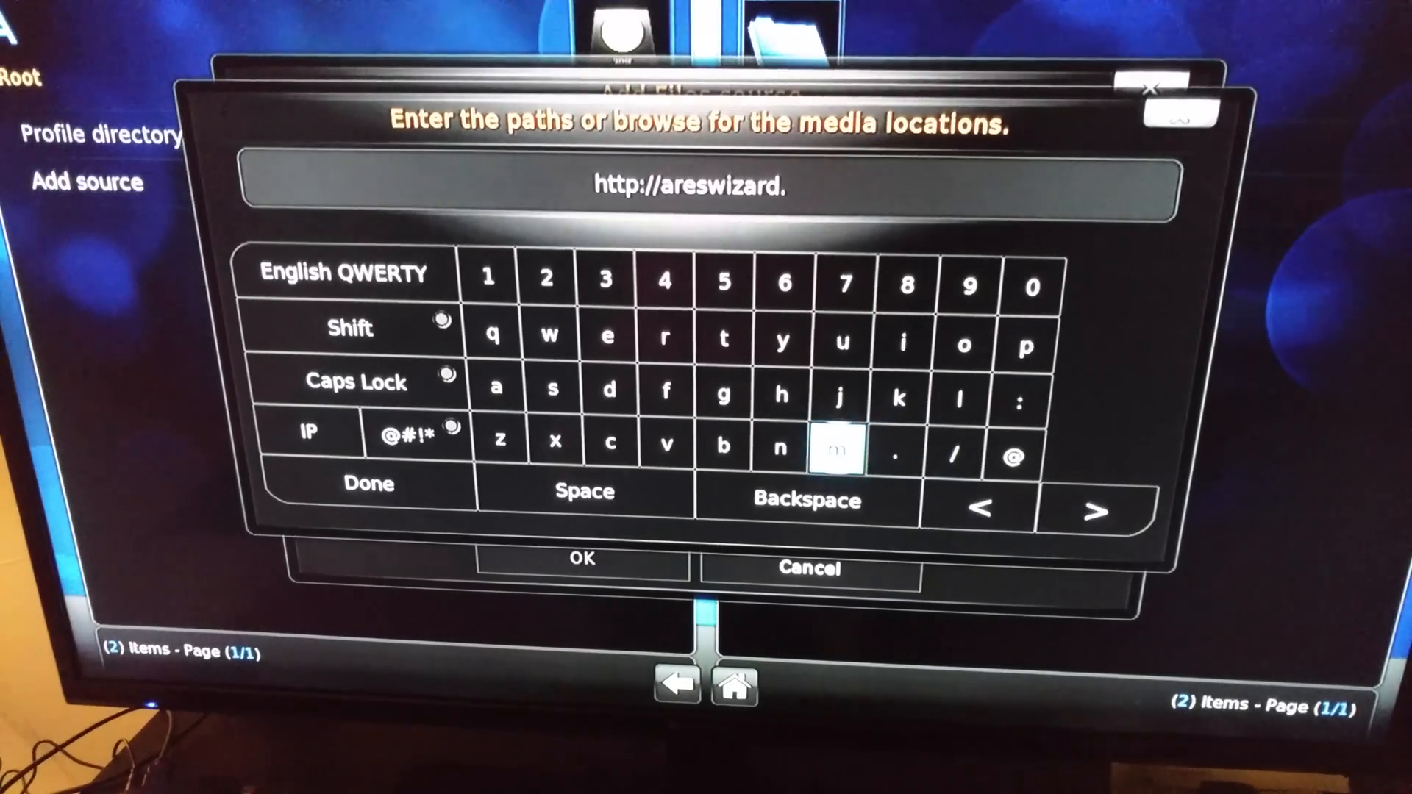
left_click(611, 446)
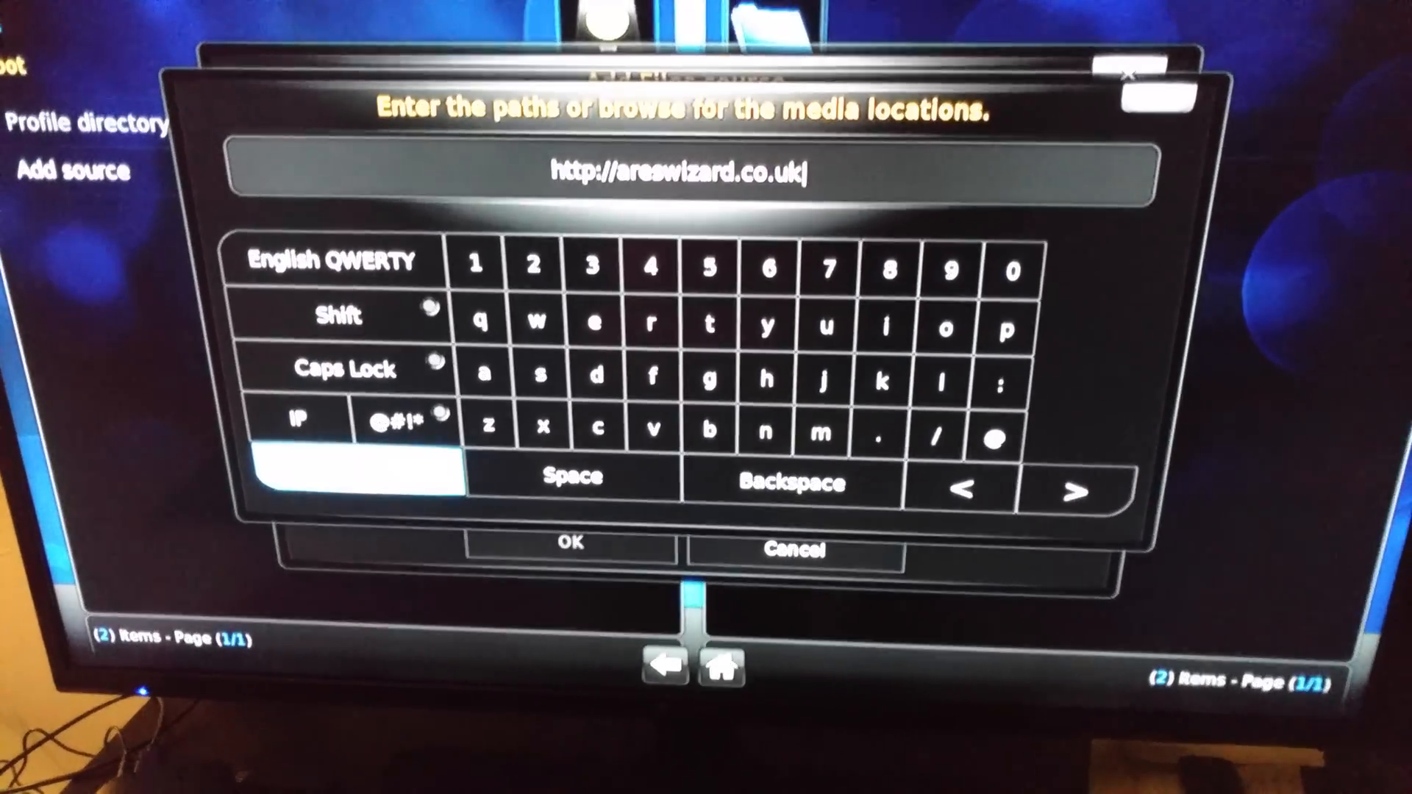
Step: Confirm the path and name the source 'ares'
left_click(570, 545)
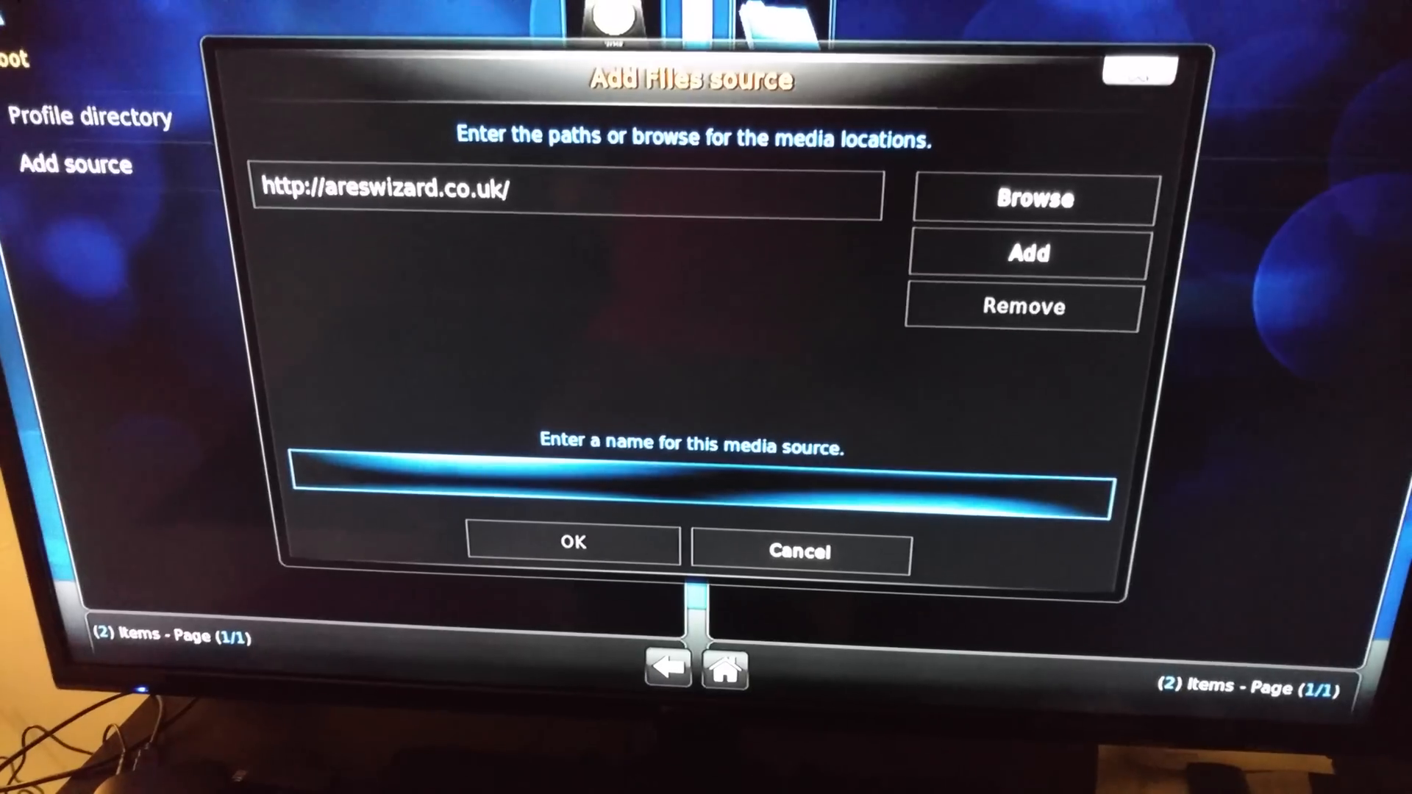
left_click(700, 472)
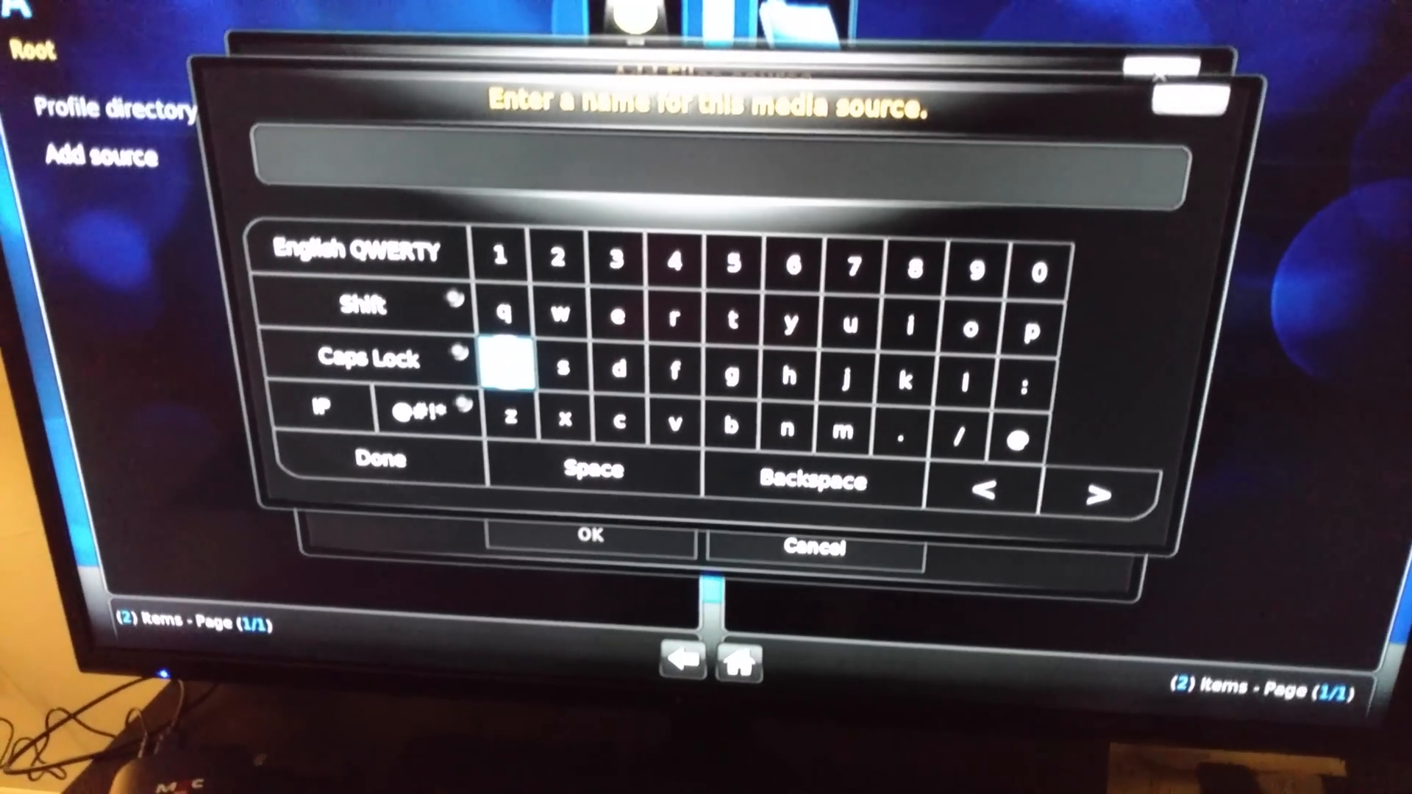
left_click(503, 369)
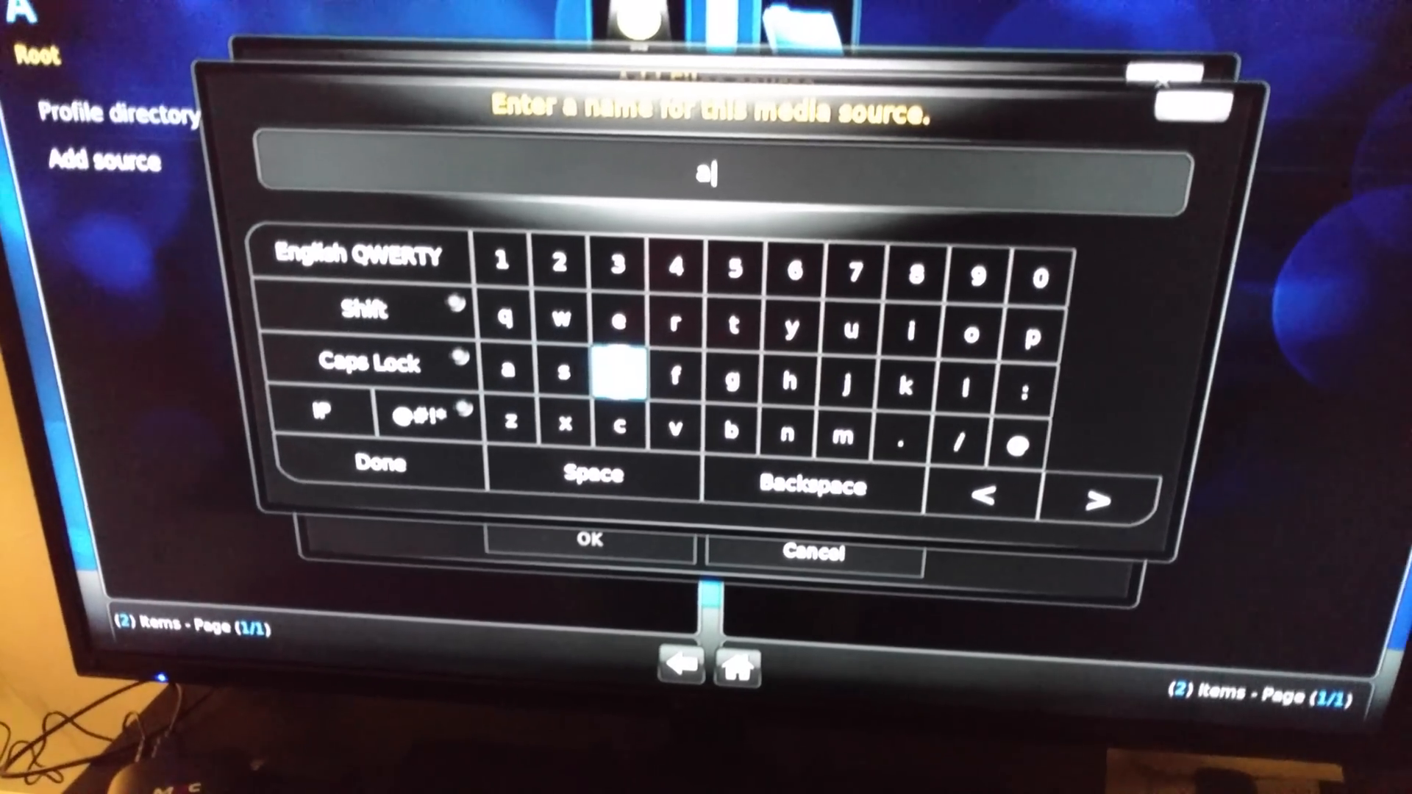
left_click(671, 324)
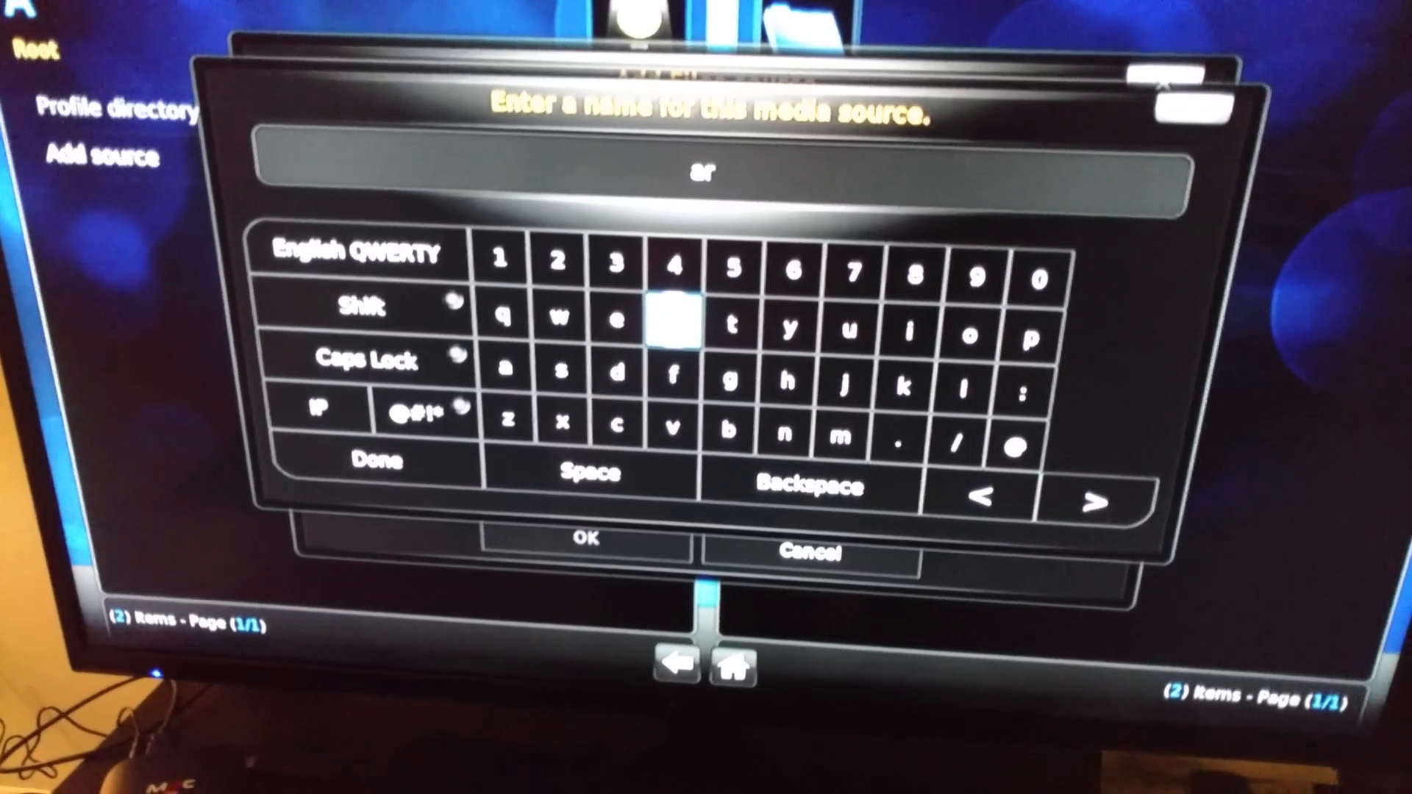
left_click(627, 322)
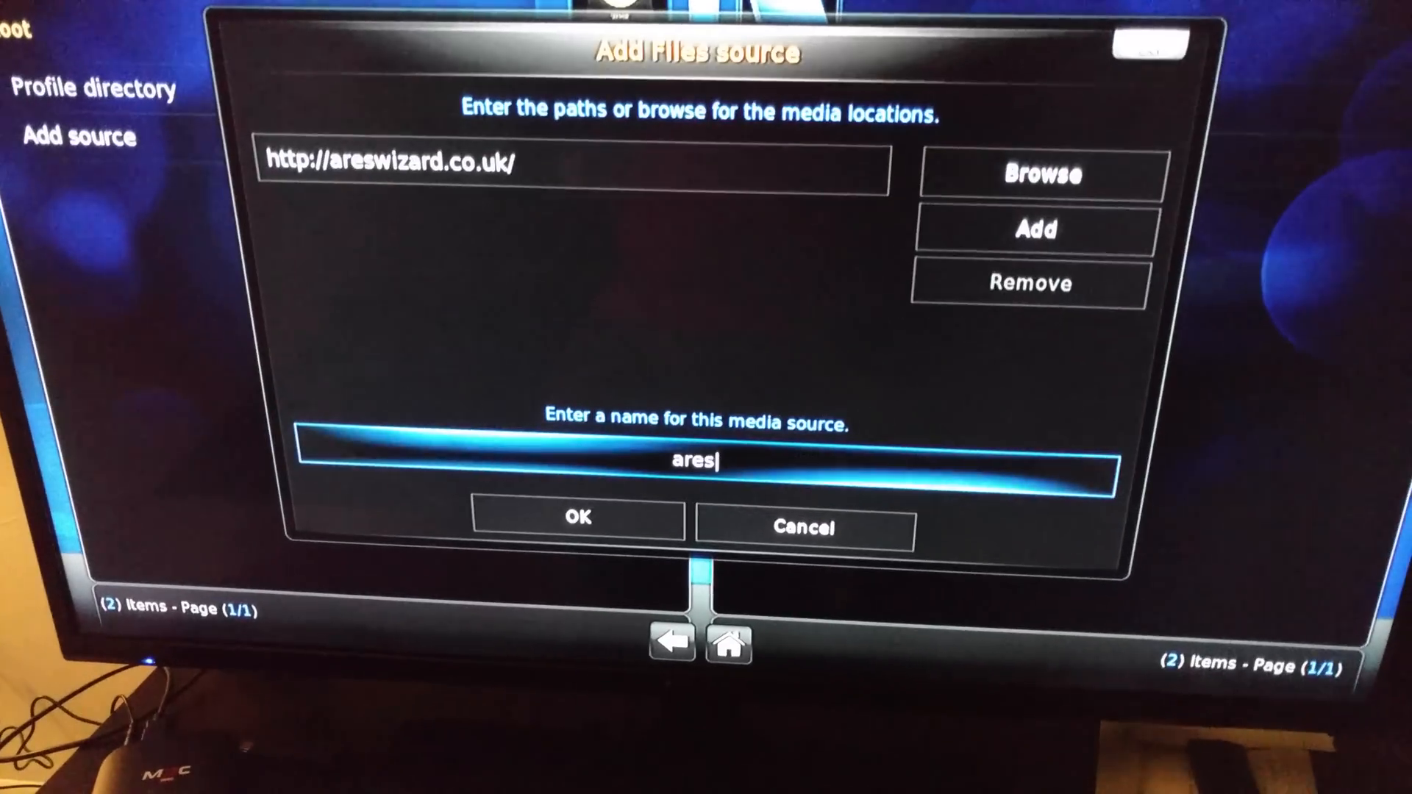
Step: Add the ares source and install the Ares Wizard add-on from its zip file
left_click(576, 518)
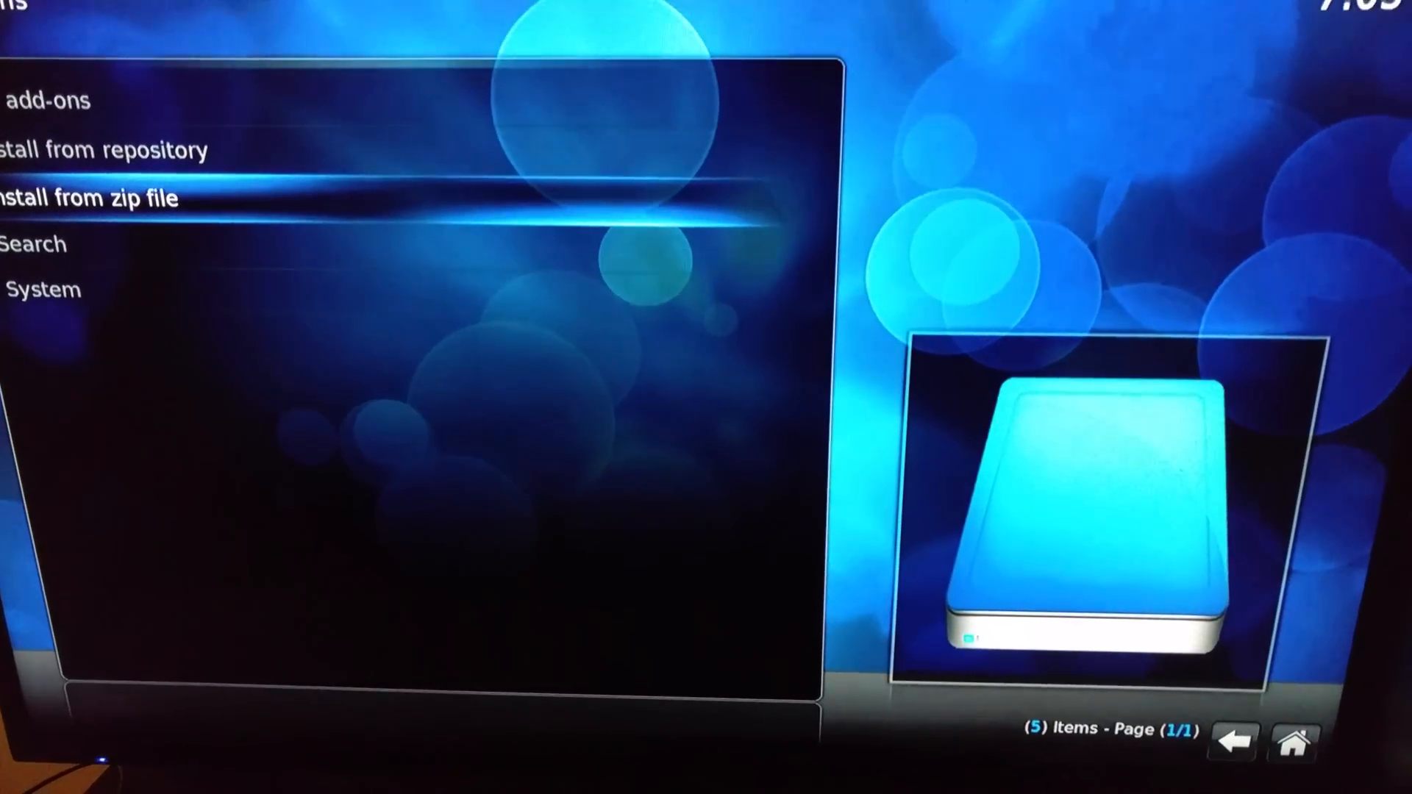
left_click(90, 198)
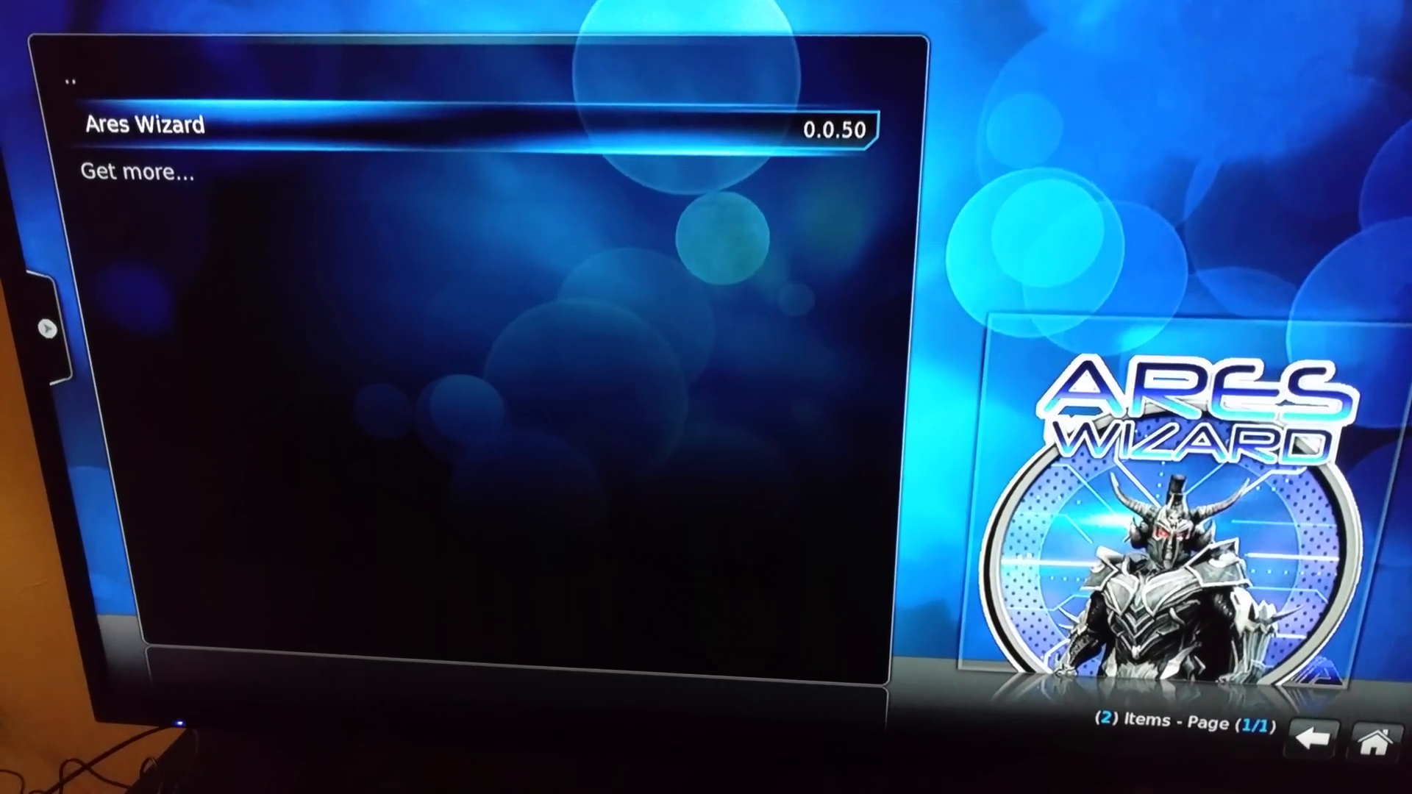
Step: In Ares Wizard settings' Build Options, untick Keep my favourites and Keep my sources and save
left_click(146, 126)
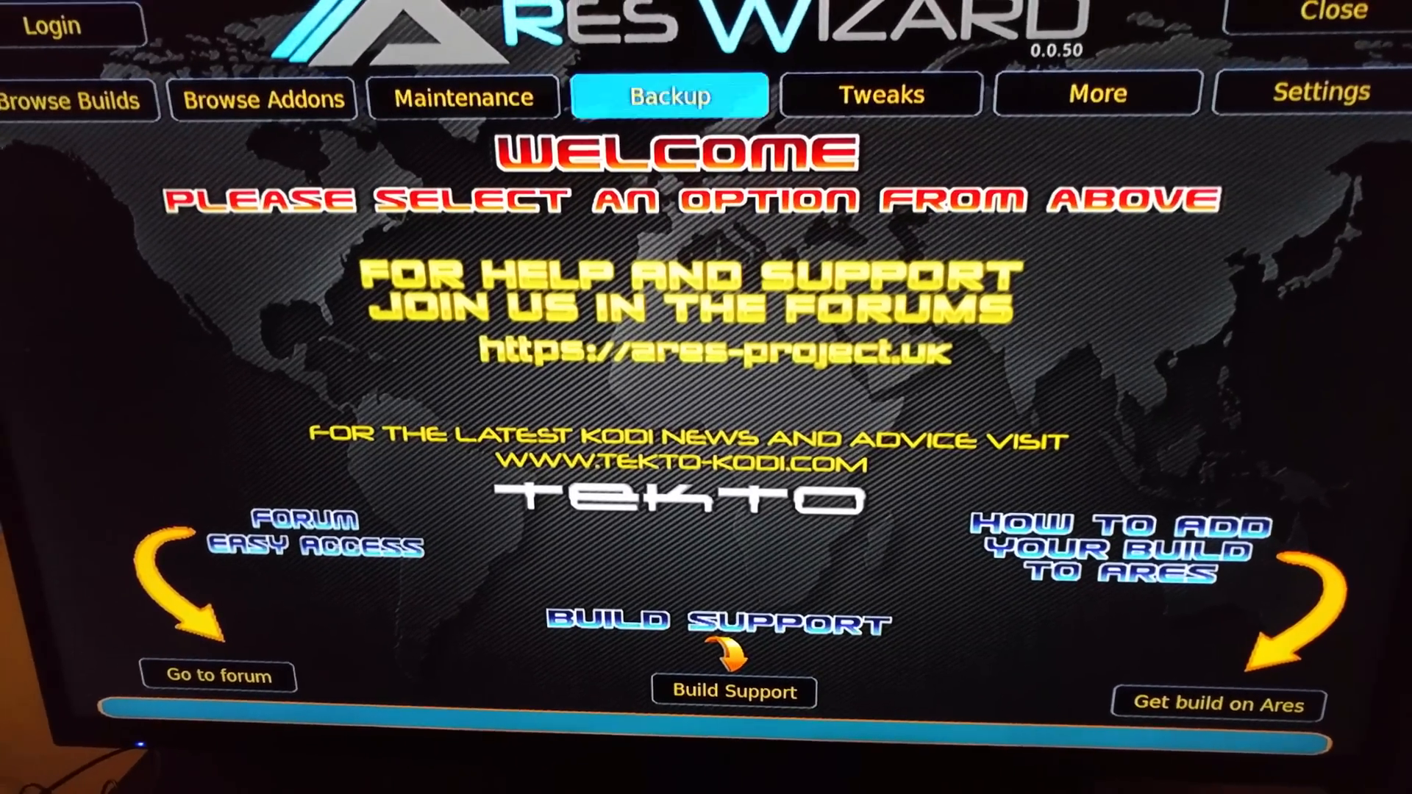
left_click(1320, 92)
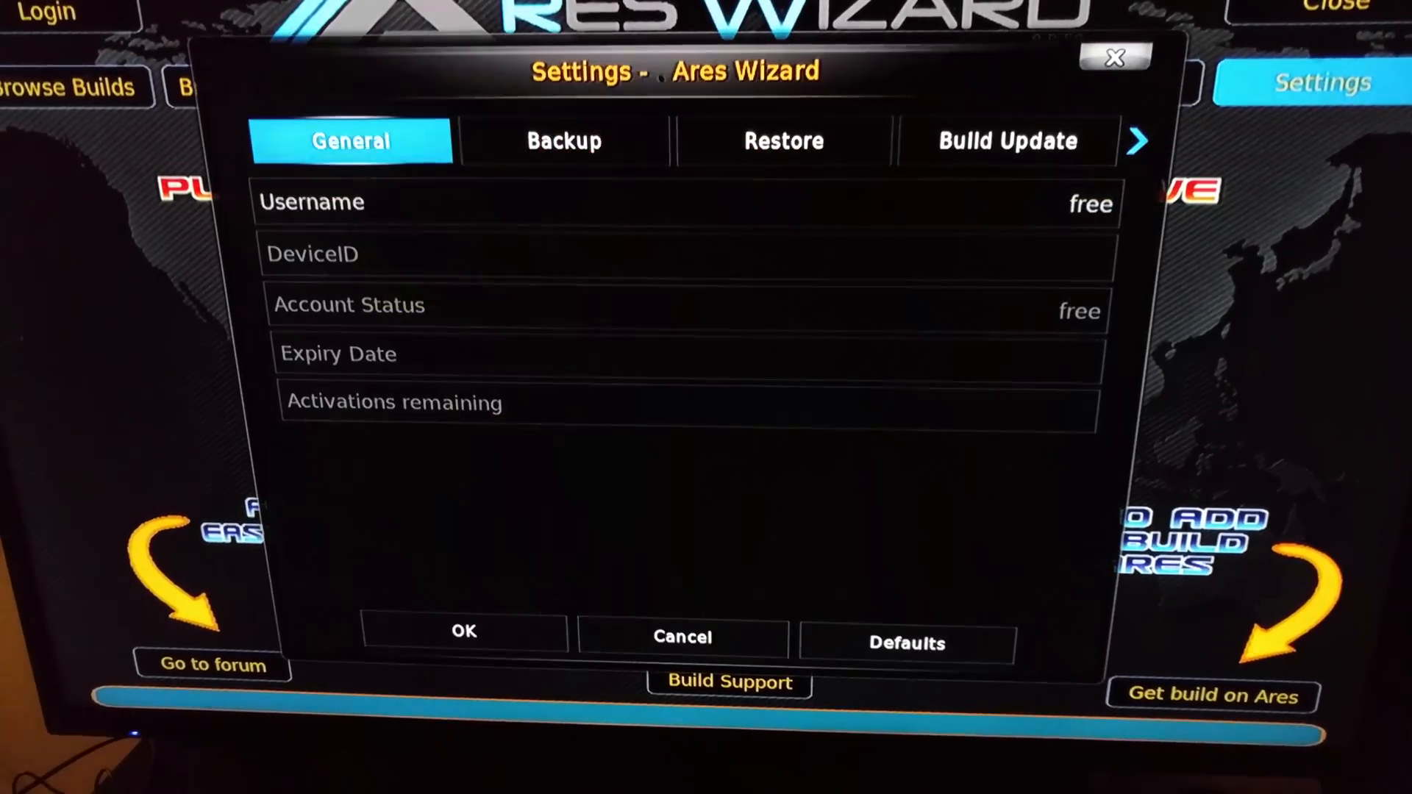
left_click(564, 141)
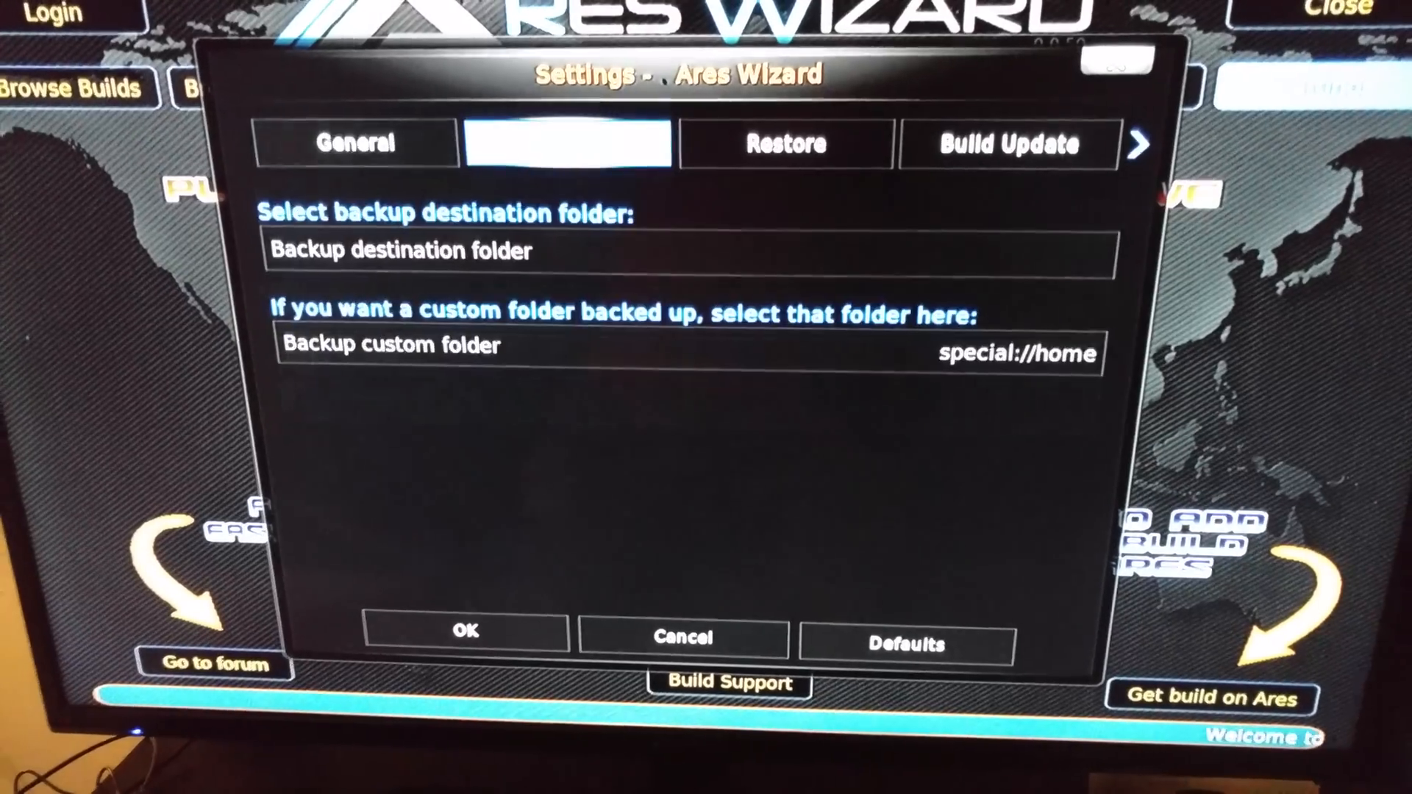
left_click(1137, 146)
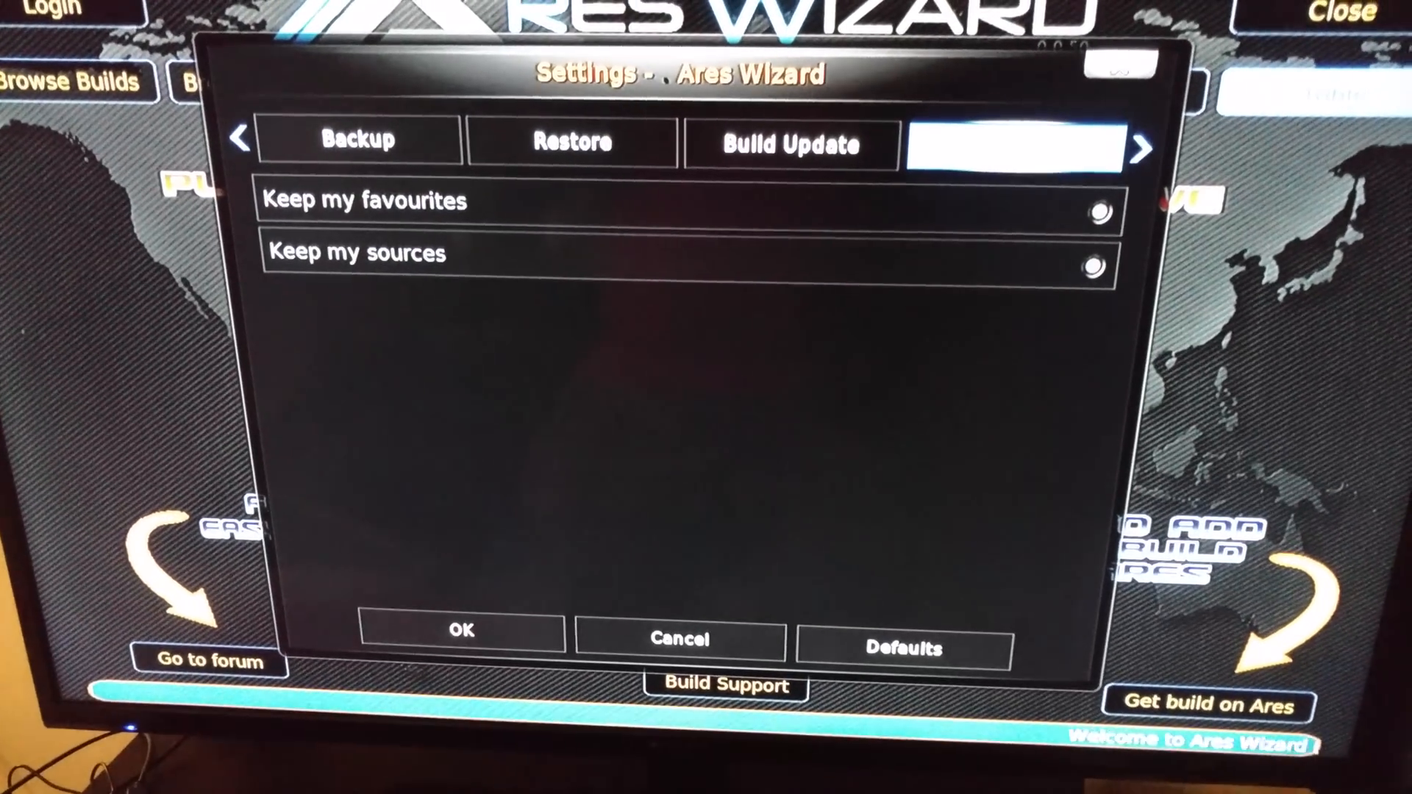
left_click(1021, 144)
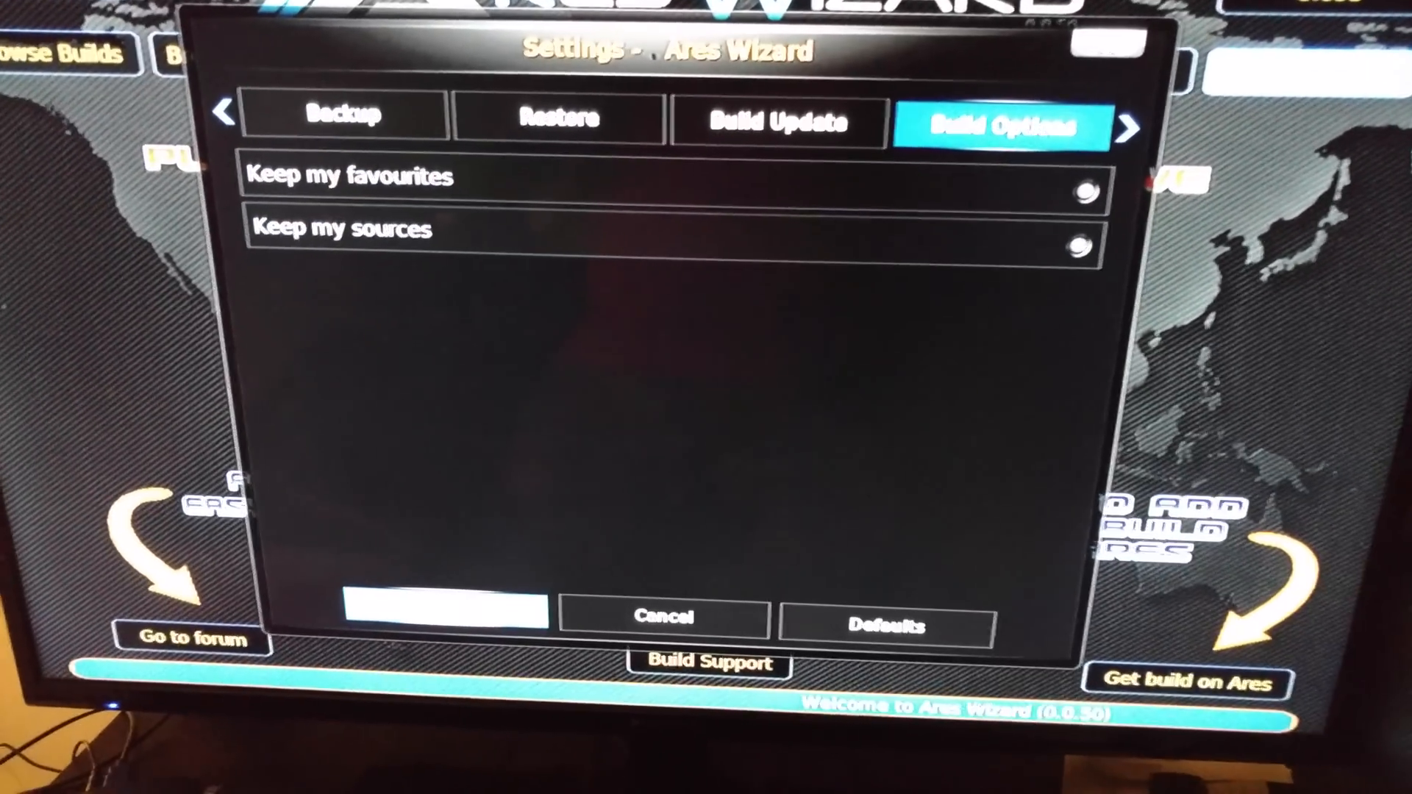
left_click(664, 617)
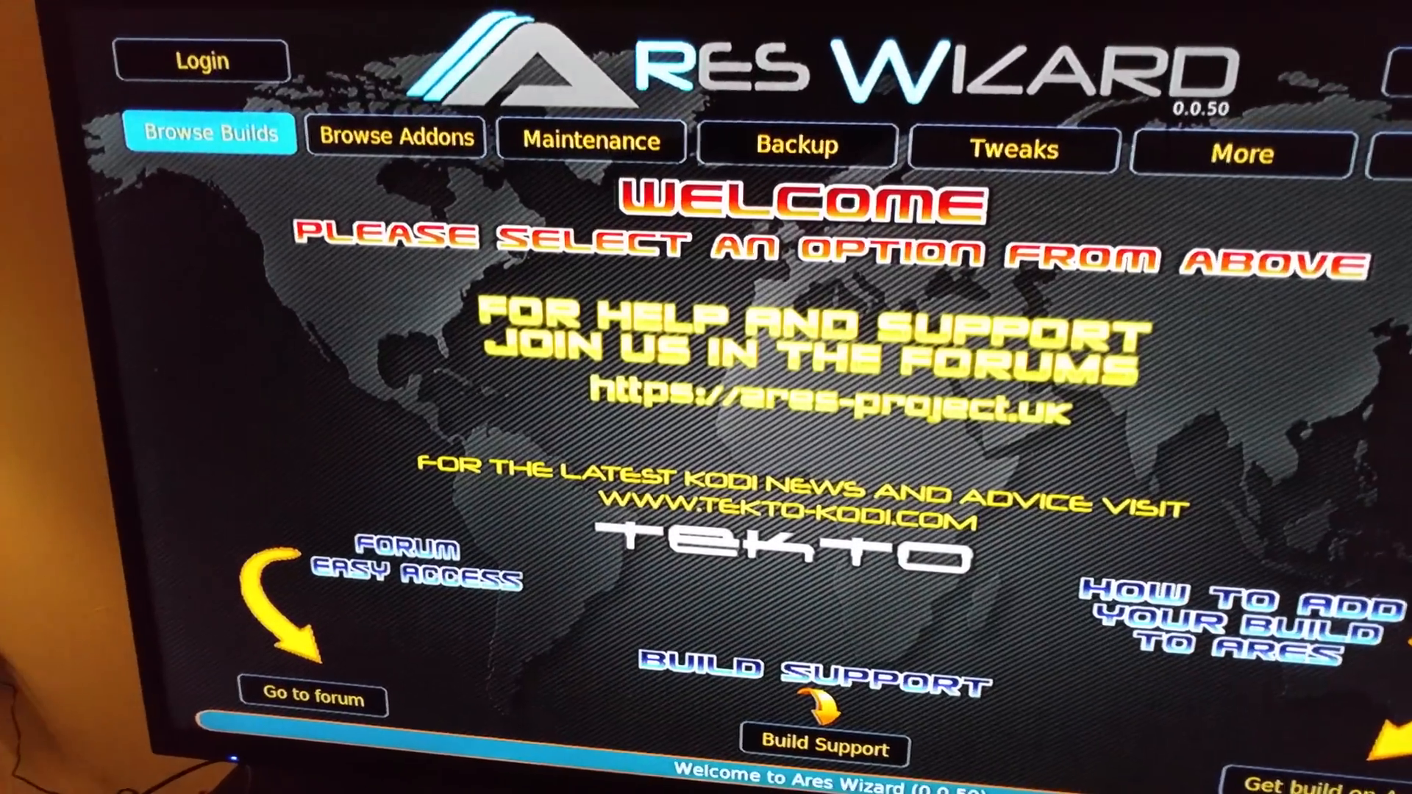
Step: Browse All Builds and scroll to the builder offering Eminence and Project Zenith
left_click(208, 133)
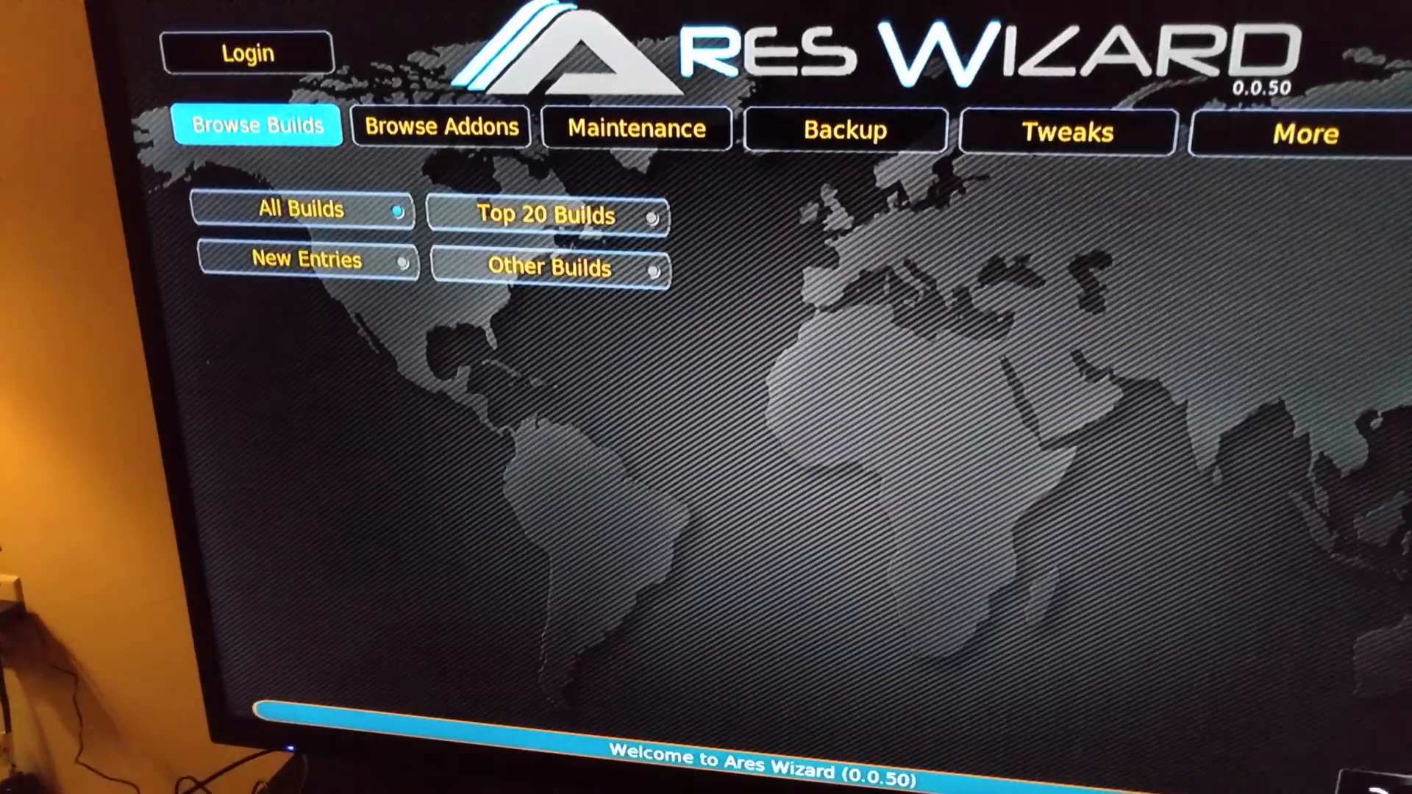
left_click(300, 210)
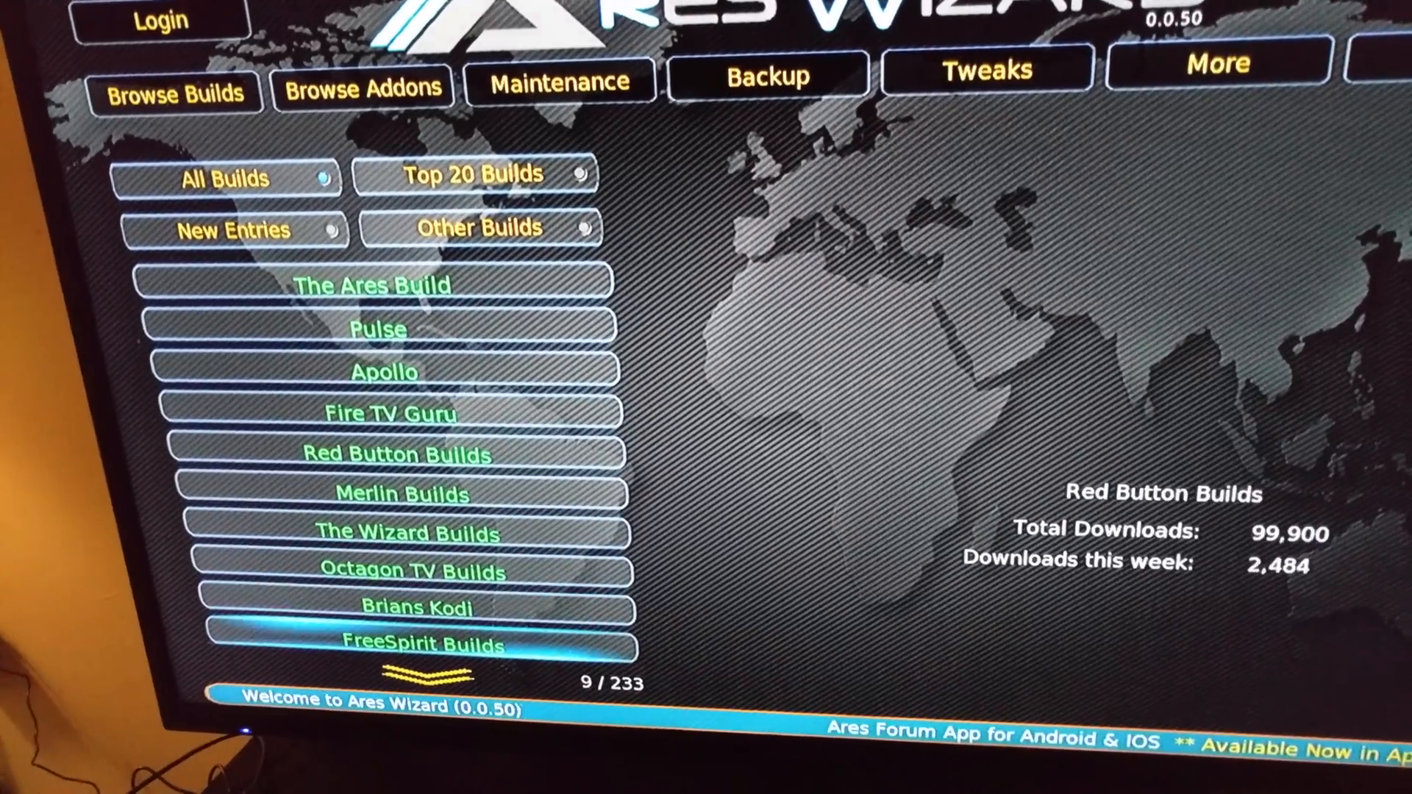
scroll("down", 3)
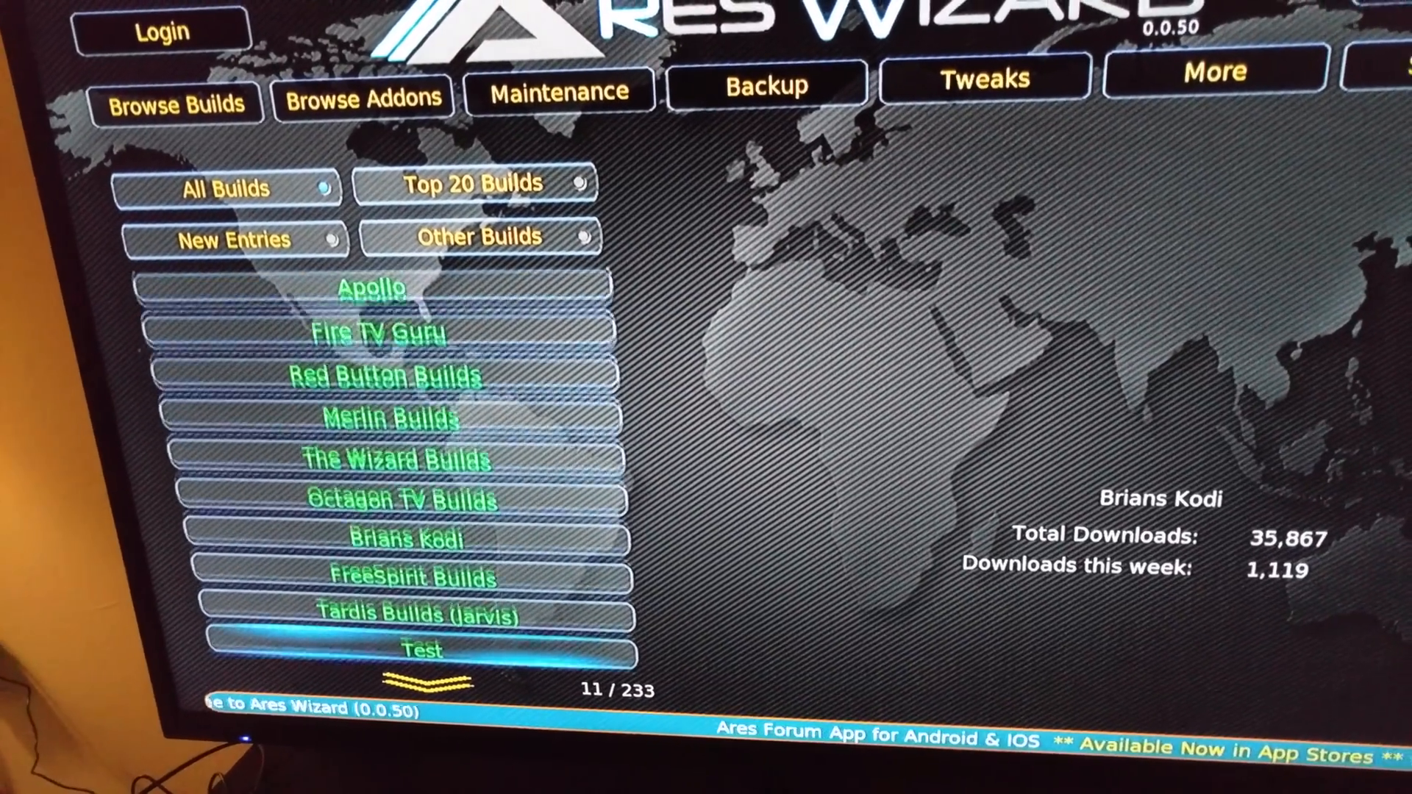
scroll("down", 3)
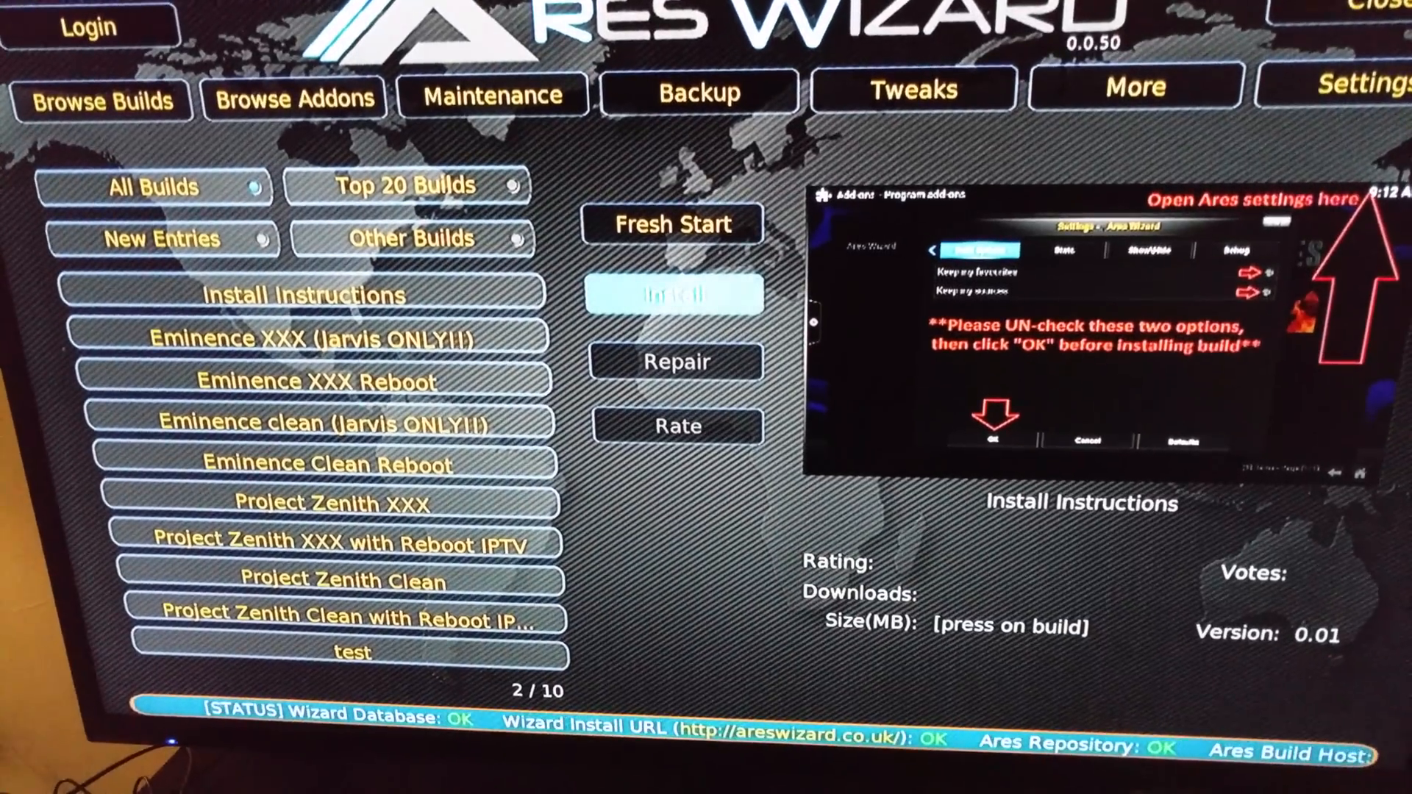
Step: Select Eminence XXX (Jarvis ONLY!!) to show its rating, downloads and 317.54 MB size
left_click(674, 293)
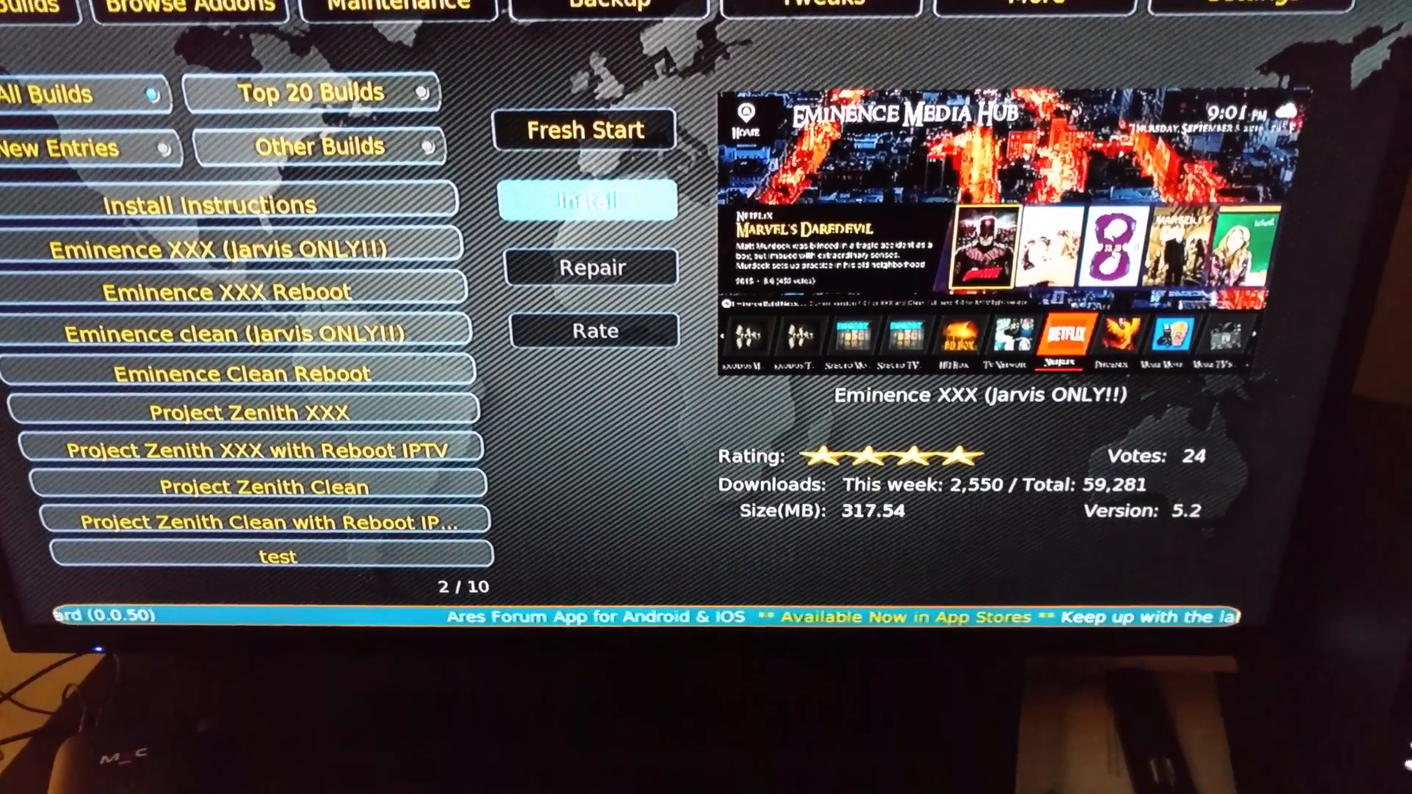
Step: Select the Eminence XXX (Jarvis ONLY!!) build showing 24 votes and version 5.2
left_click(587, 198)
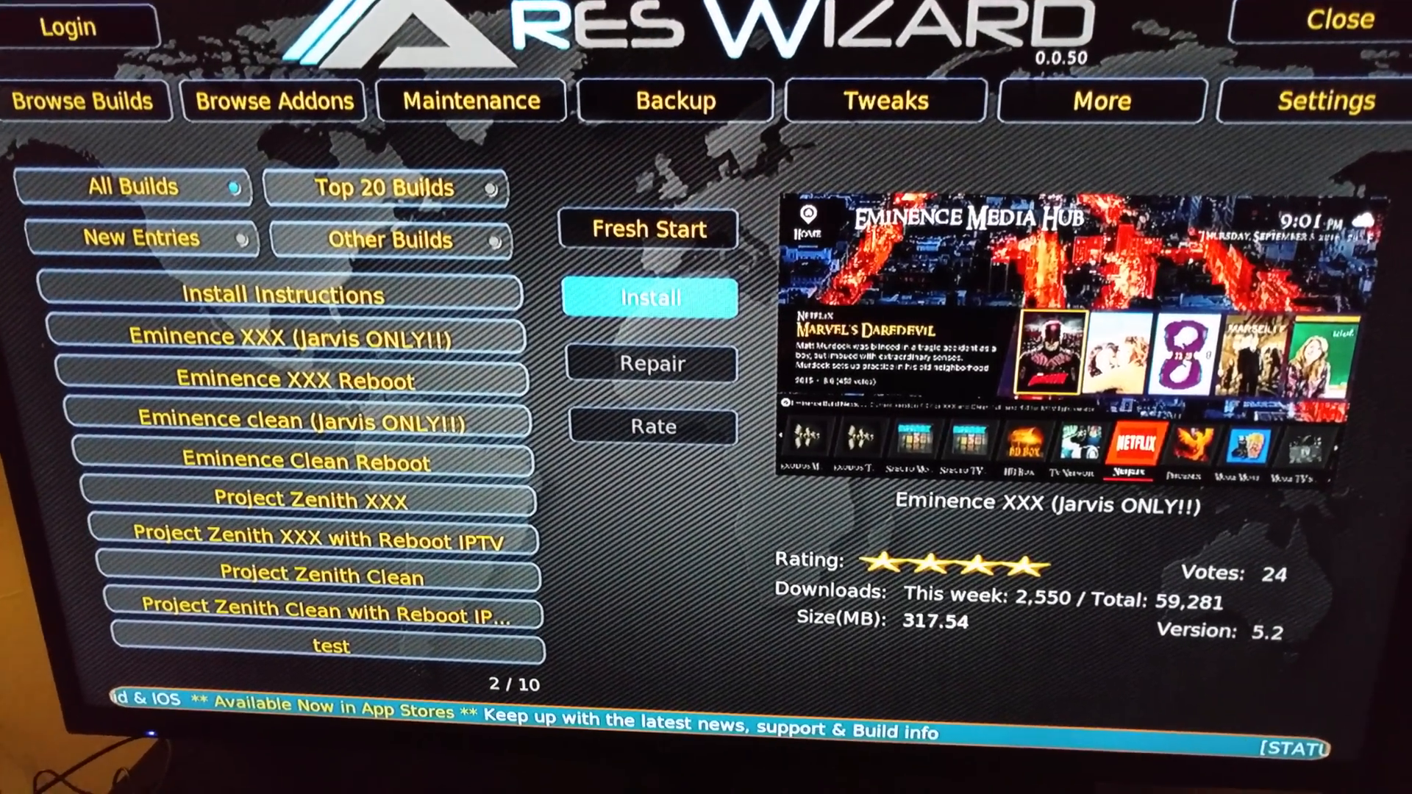
Step: Install Eminence XXX without the skin/profile backup and let Kodi close to finish
left_click(649, 297)
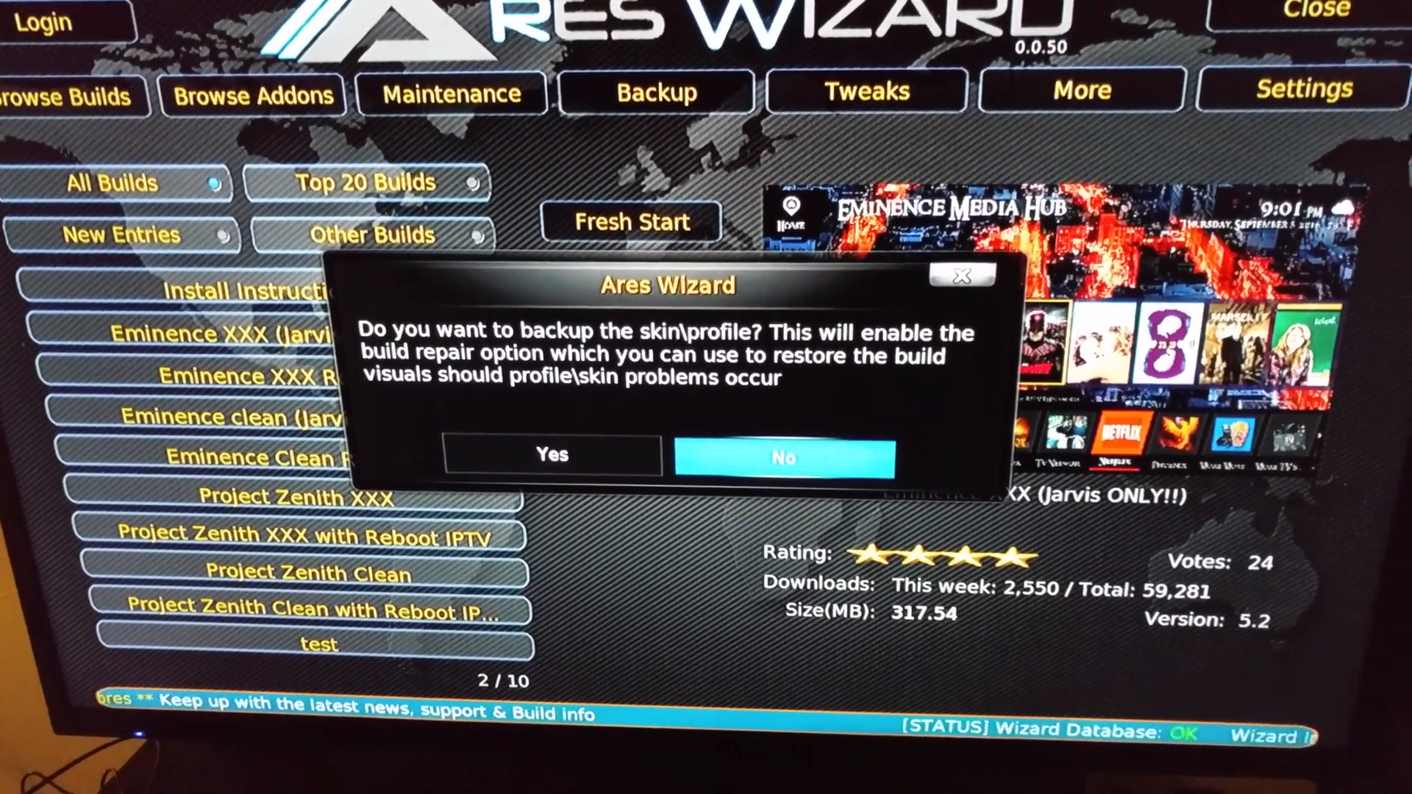
left_click(782, 459)
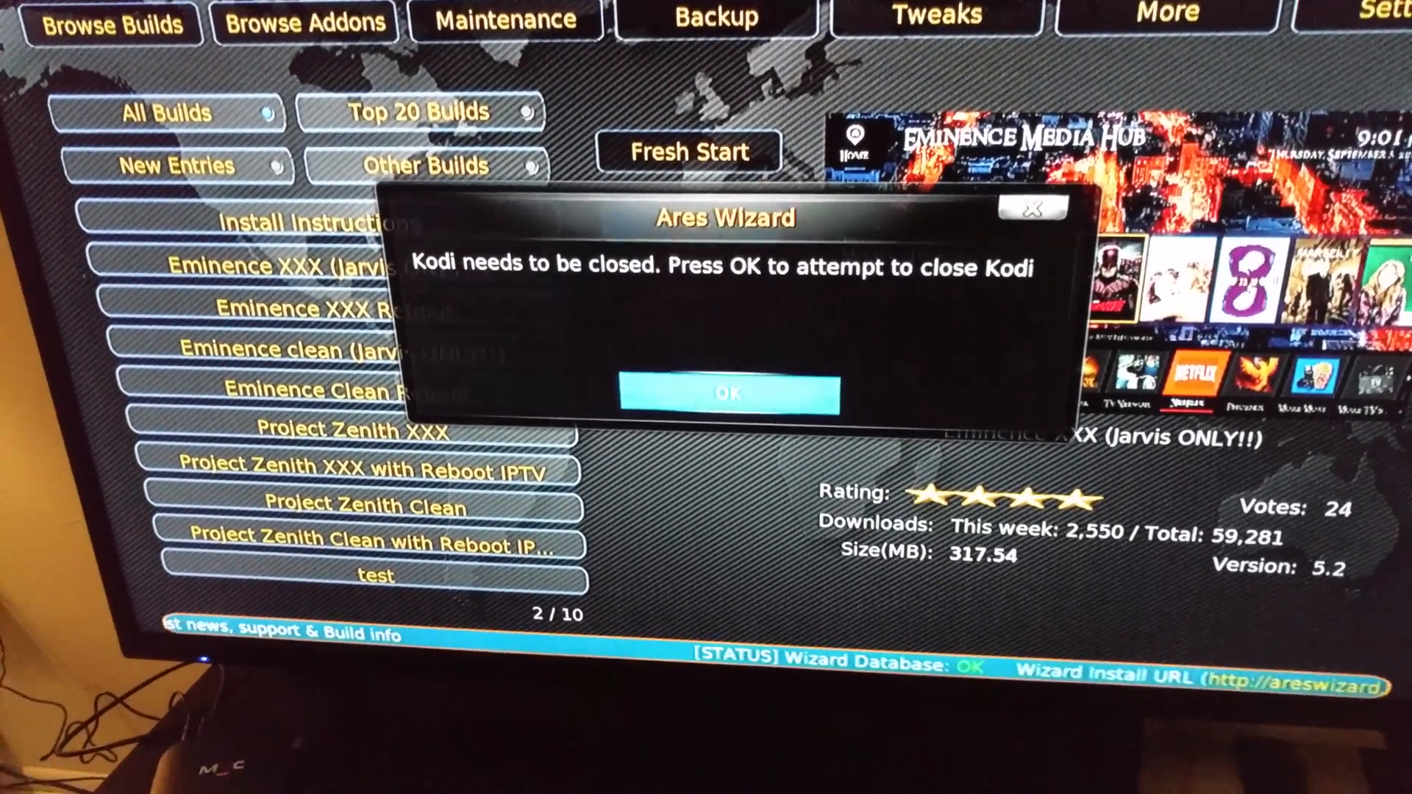
left_click(723, 392)
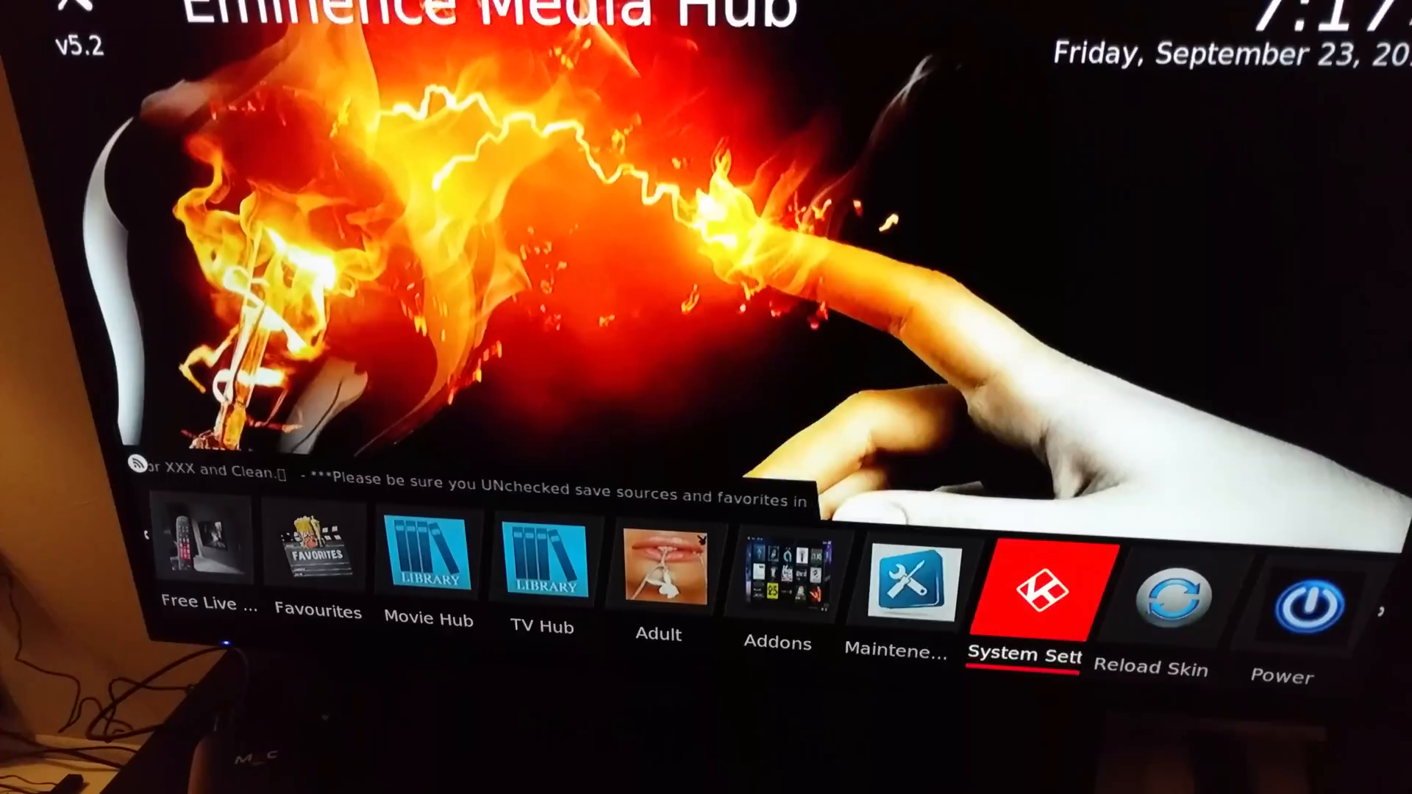
Step: Scroll the Eminence Media Hub home menu to reveal Phoenix and All In One
scroll("left", 3)
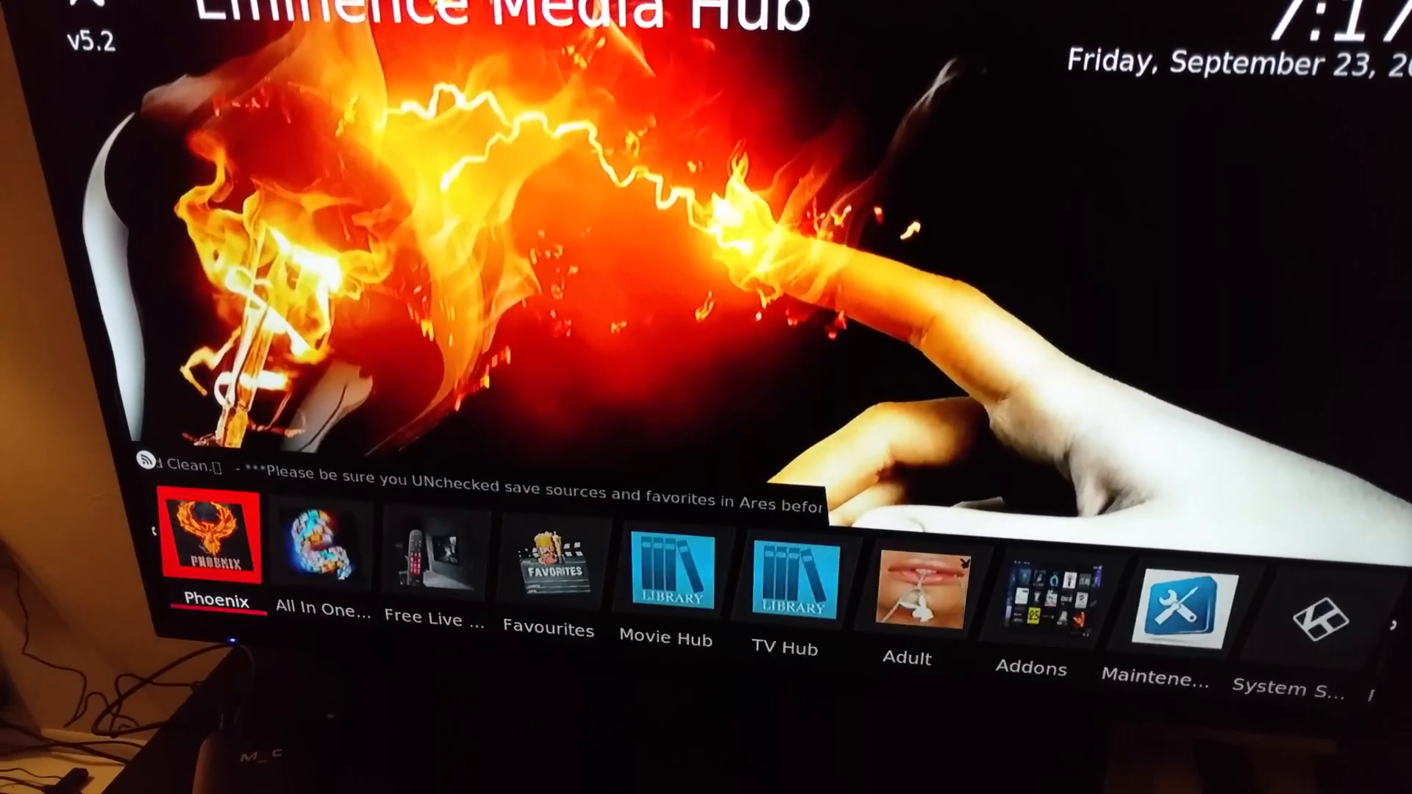